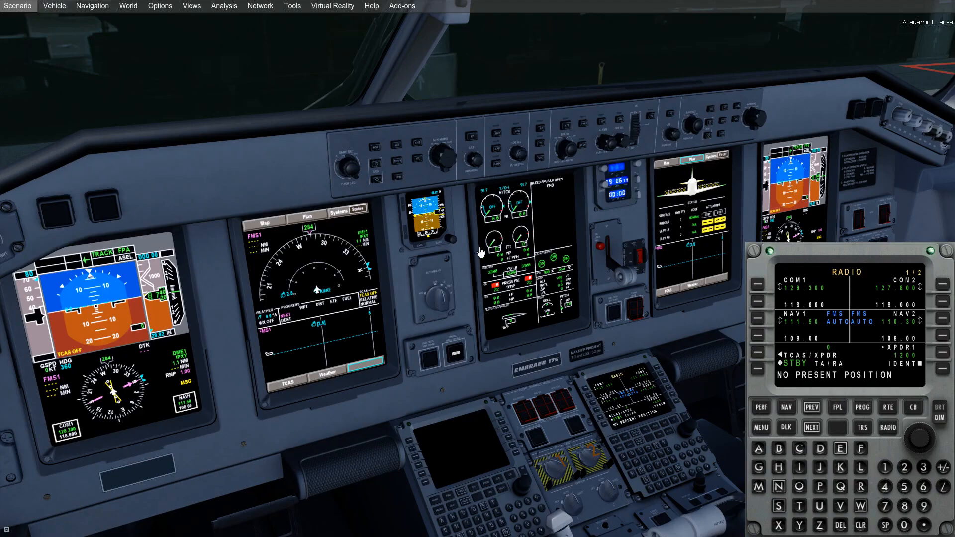
pyautogui.moveTo(848, 323)
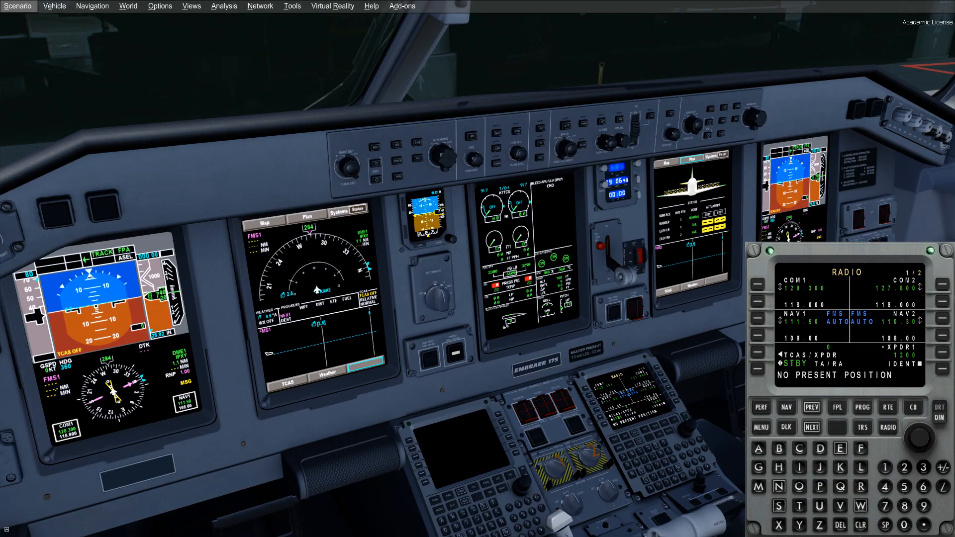
pyautogui.moveTo(886, 405)
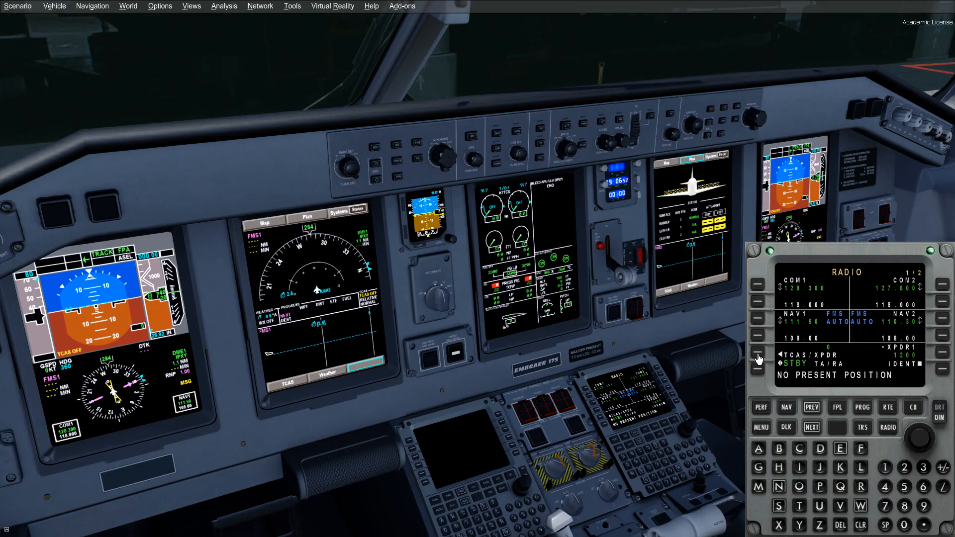
# Step: Select the TCAS/XPDR page and set the transponder to ALT-ON altitude reporting
pyautogui.click(759, 358)
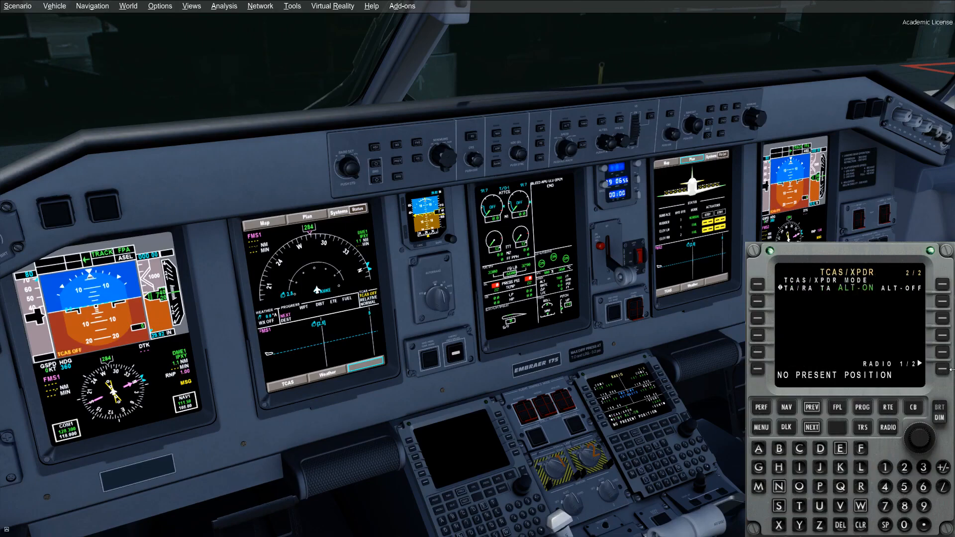
pyautogui.click(759, 357)
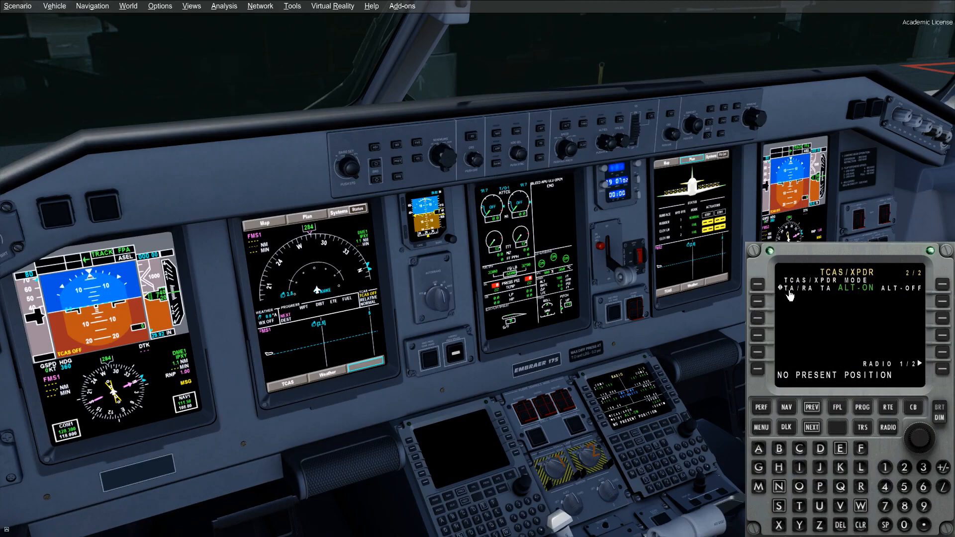
pyautogui.moveTo(845, 296)
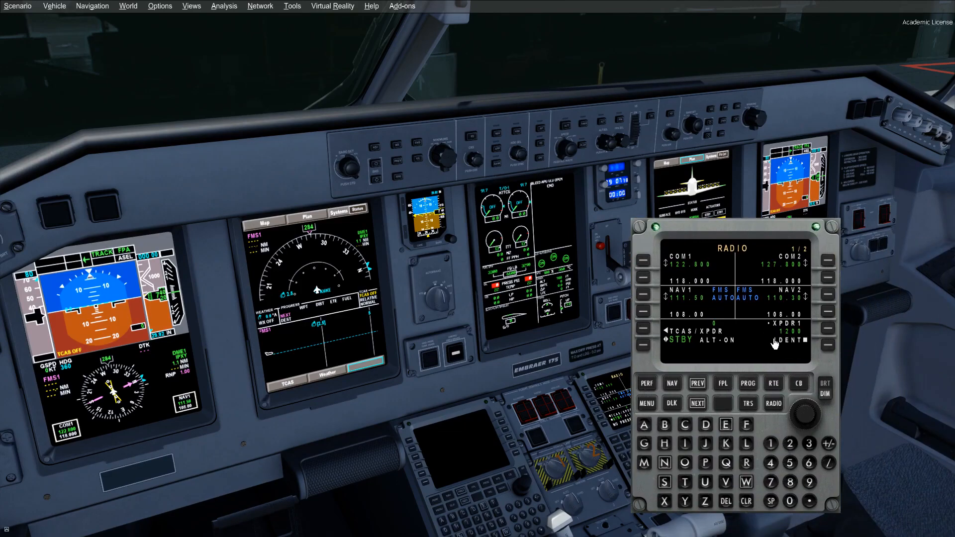
pyautogui.moveTo(801, 453)
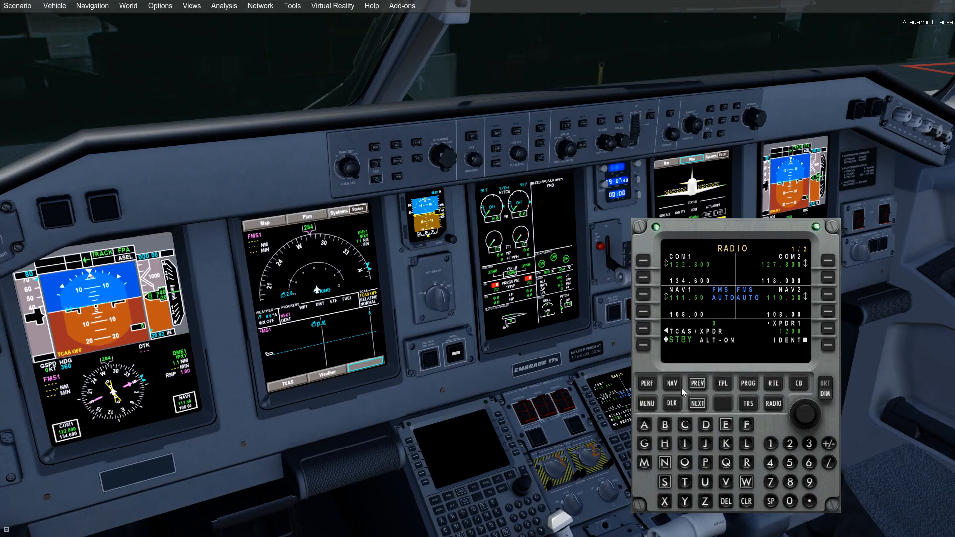
# Step: Load GPS 1 position on POSITION INIT and bring up the flight plan with origin KMKE
pyautogui.click(697, 383)
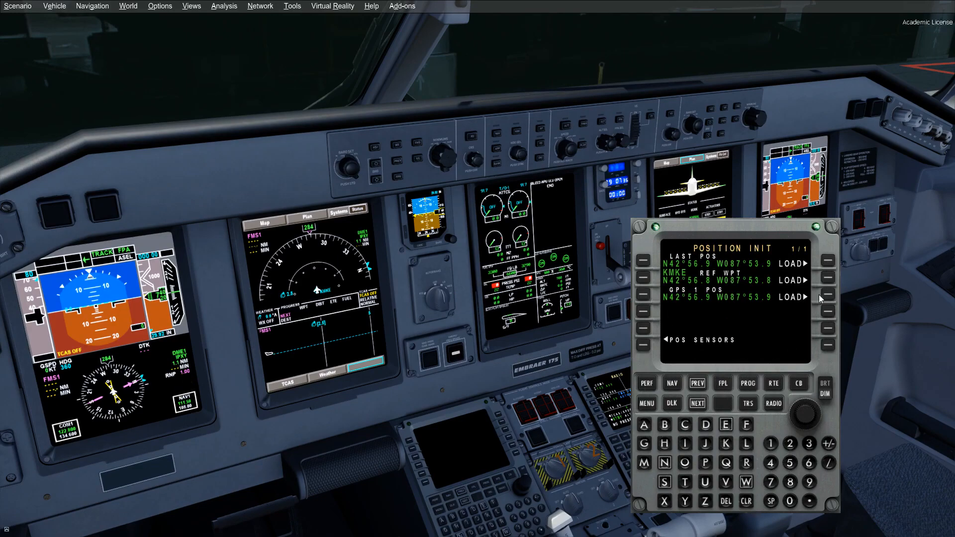
pyautogui.moveTo(824, 304)
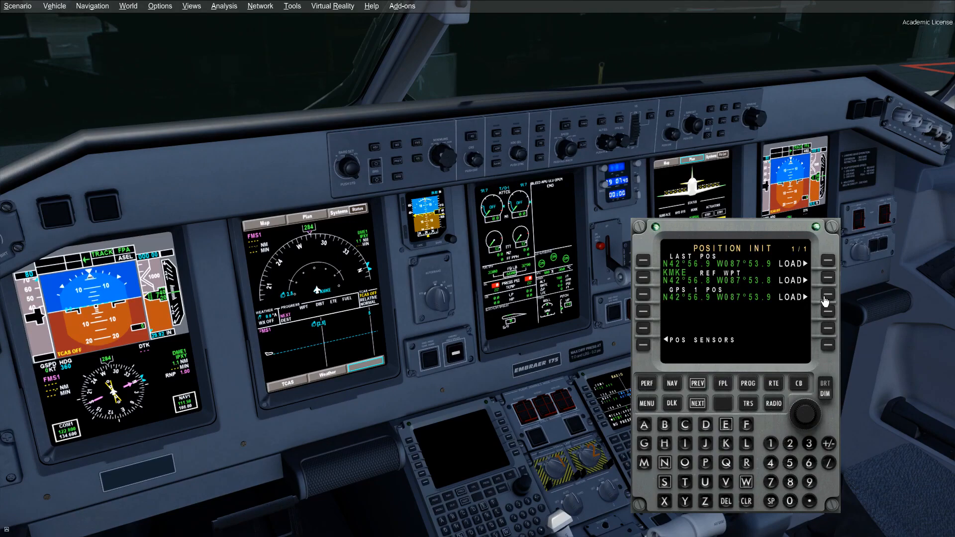
pyautogui.moveTo(774, 302)
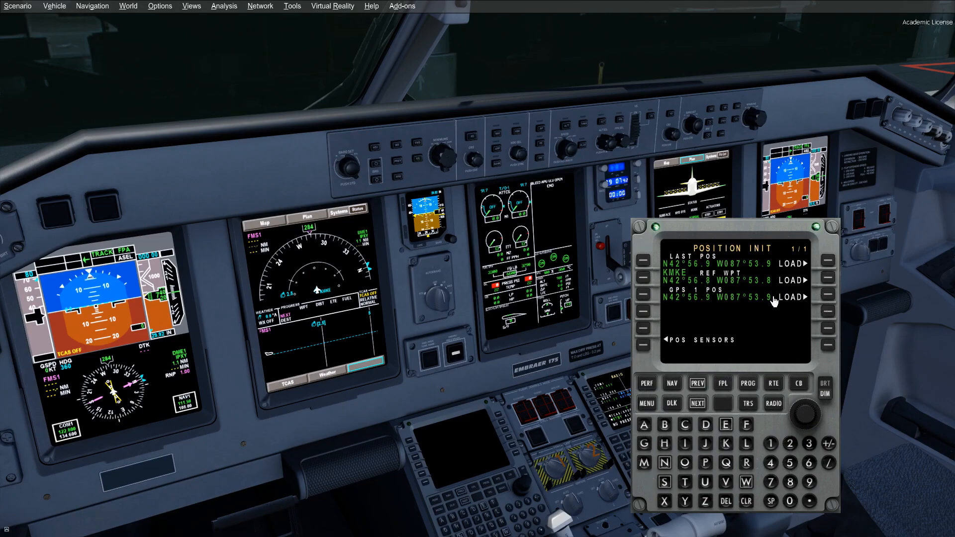
pyautogui.moveTo(827, 305)
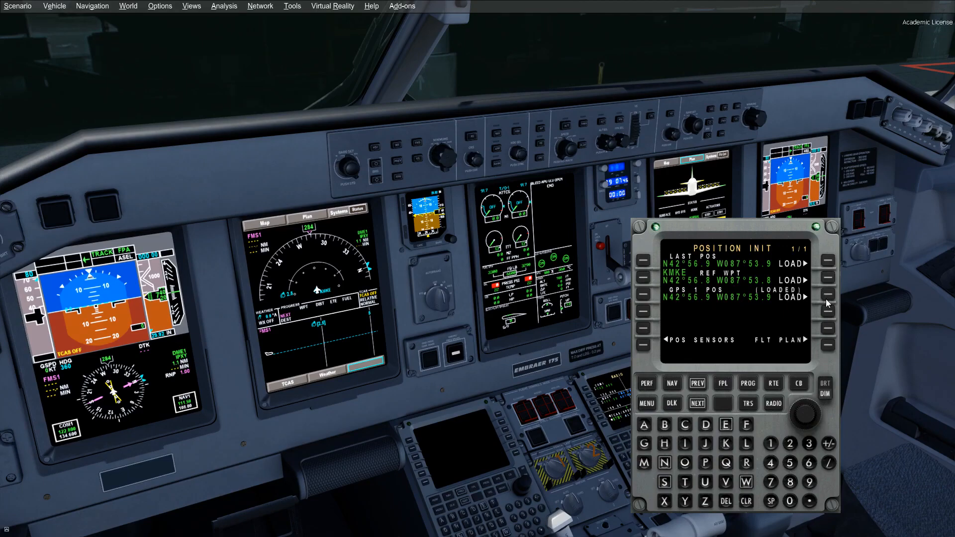
pyautogui.click(826, 340)
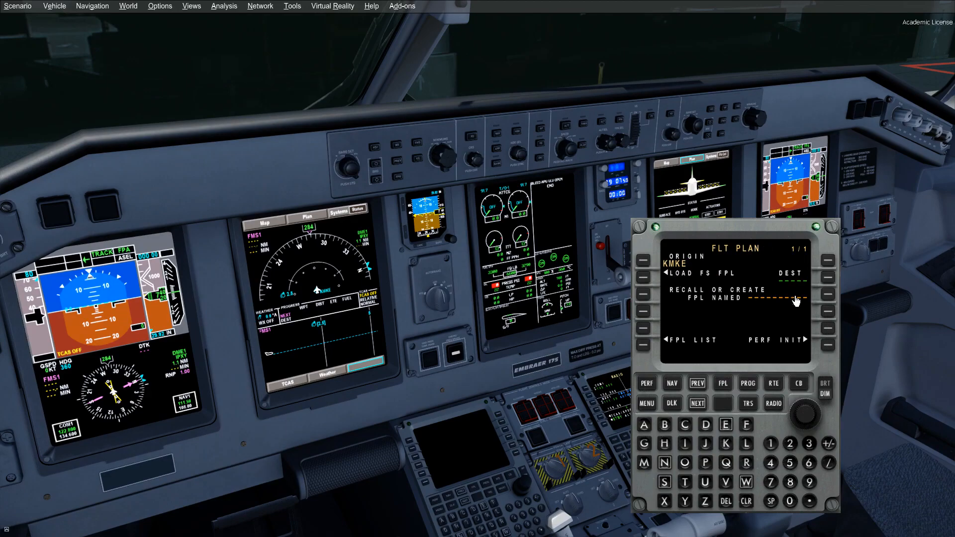
# Step: Enter KORD as the destination, creating a modified KMKE–KORD flight plan
pyautogui.click(726, 444)
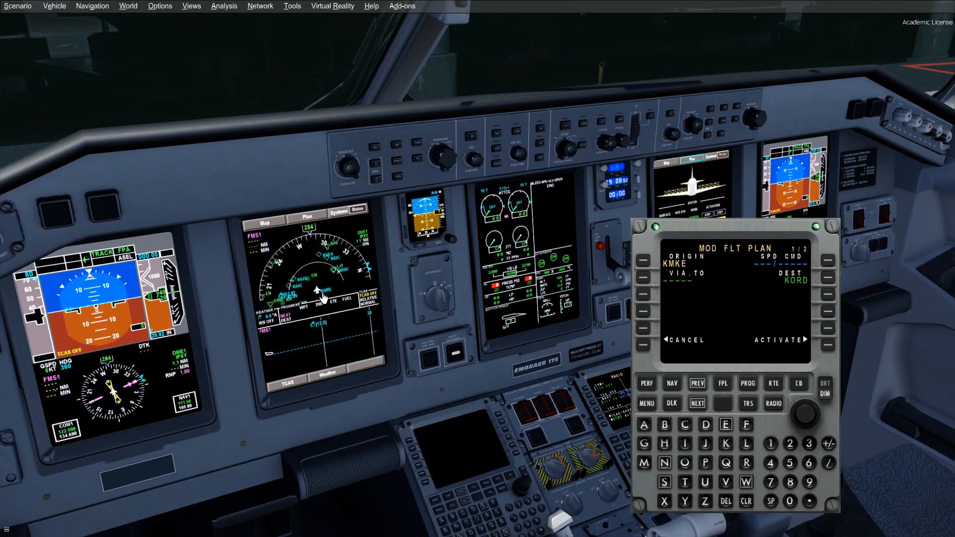
pyautogui.moveTo(815, 291)
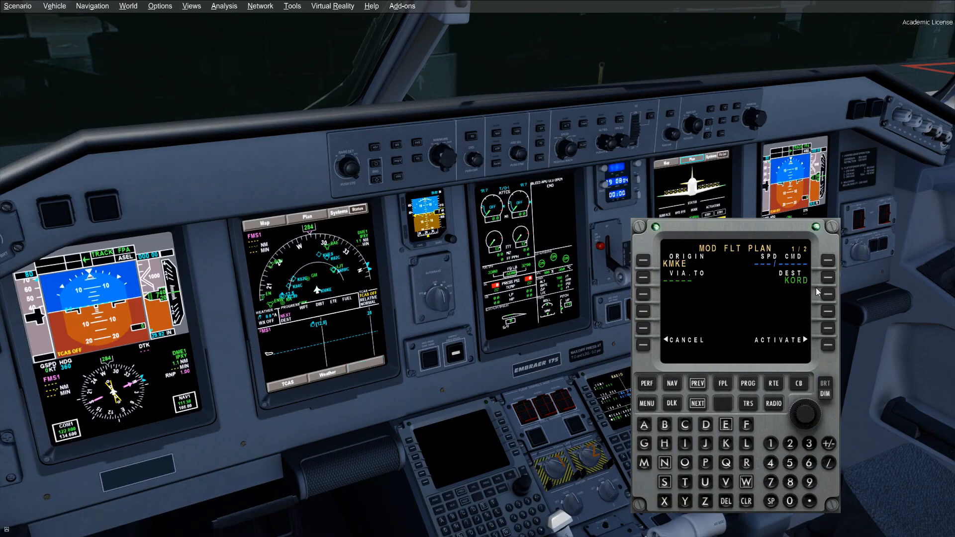
pyautogui.moveTo(821, 287)
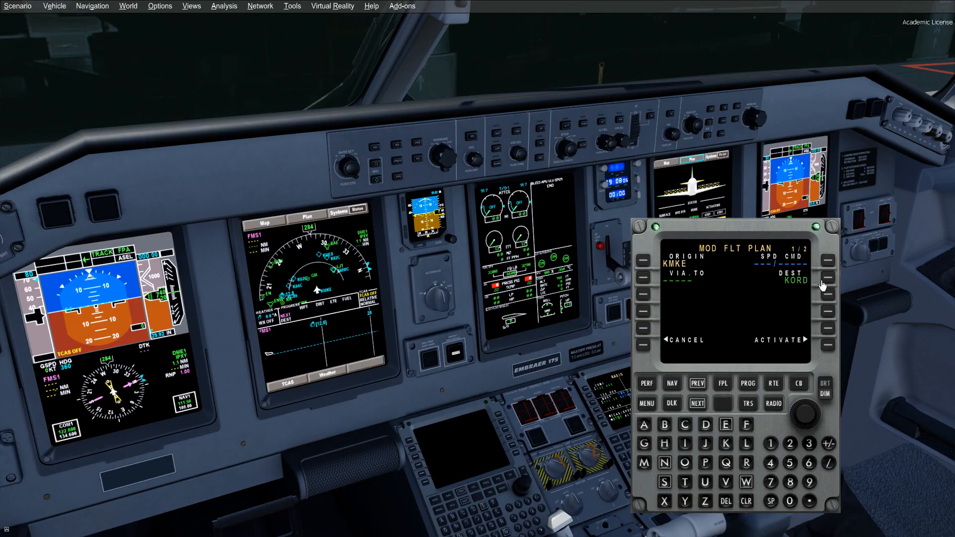
pyautogui.moveTo(819, 285)
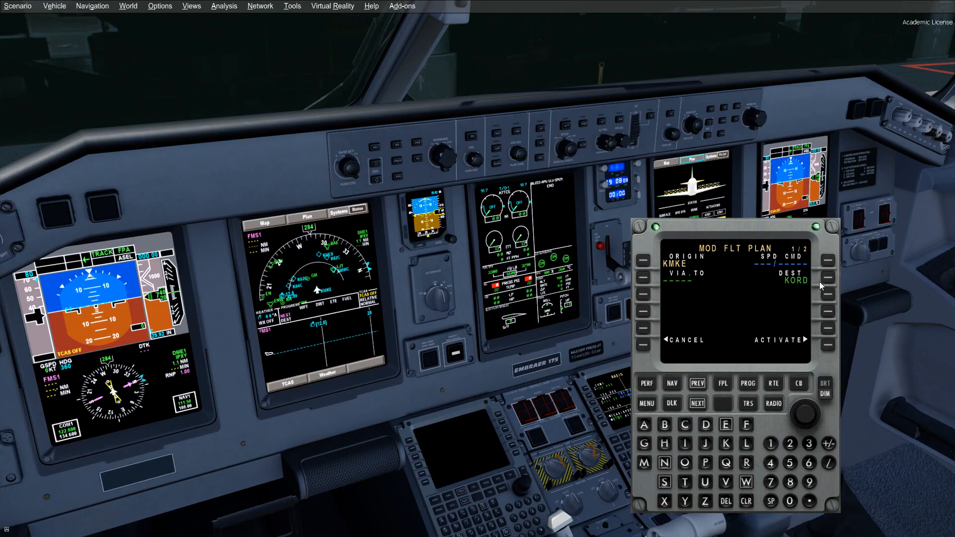
pyautogui.moveTo(770, 306)
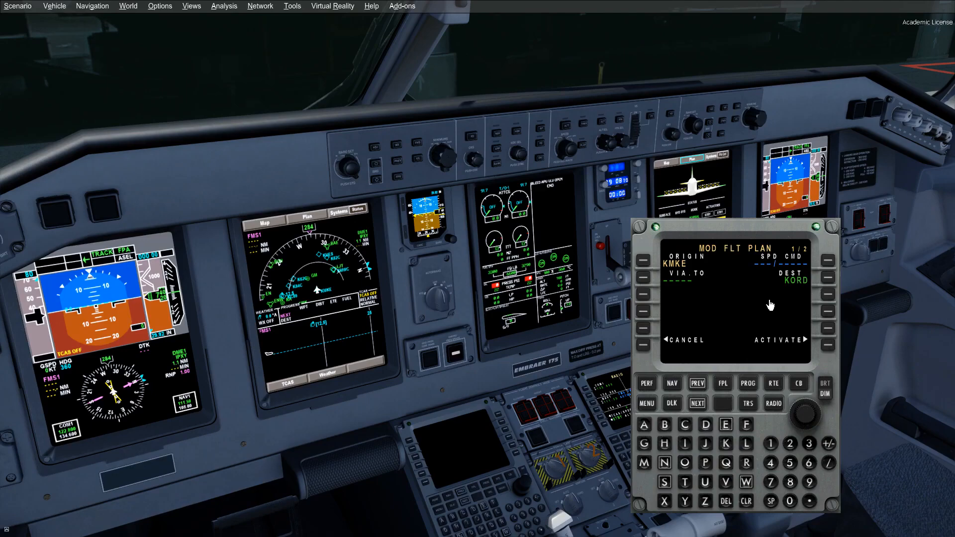
pyautogui.moveTo(754, 295)
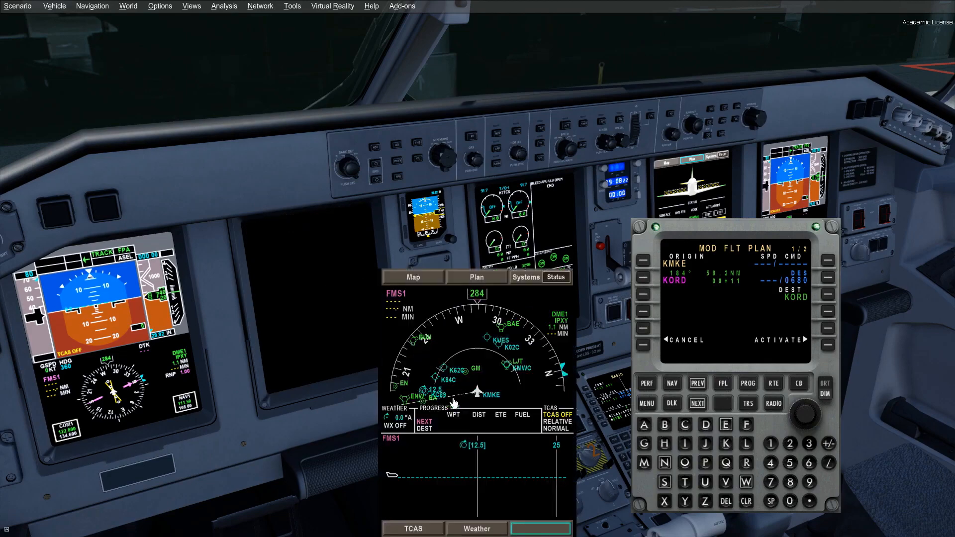
pyautogui.moveTo(844, 353)
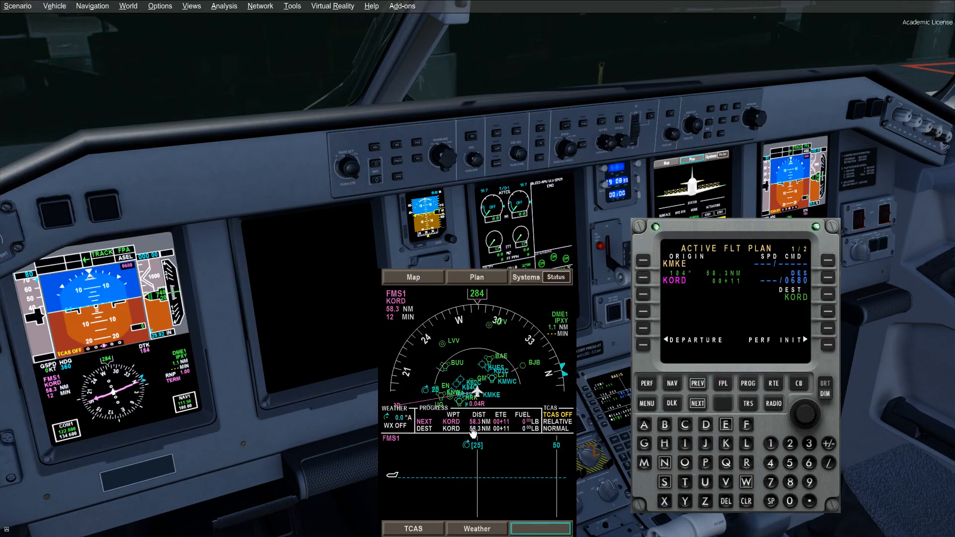
pyautogui.moveTo(673, 295)
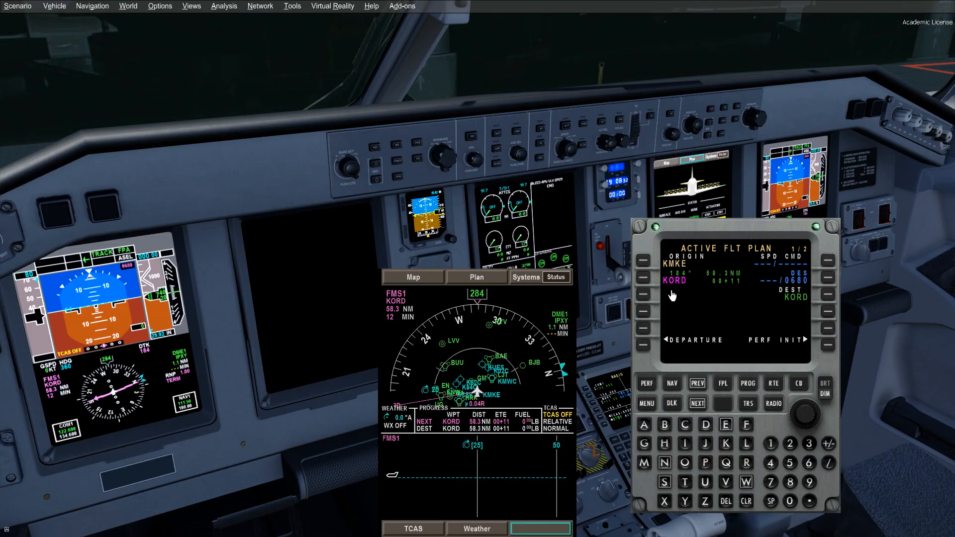
pyautogui.moveTo(646, 349)
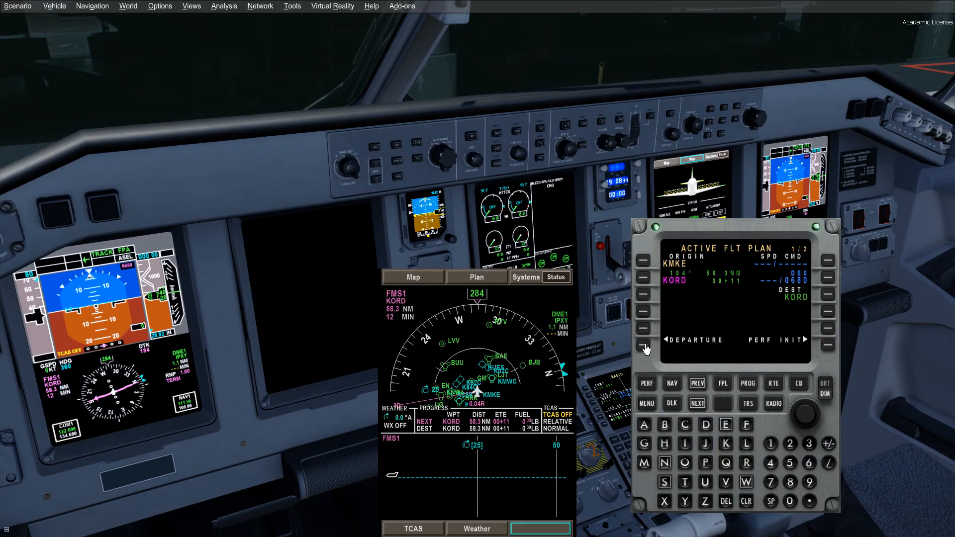
# Step: Select the KMKE departure procedure and bring up the list of KORD arrivals
pyautogui.click(644, 346)
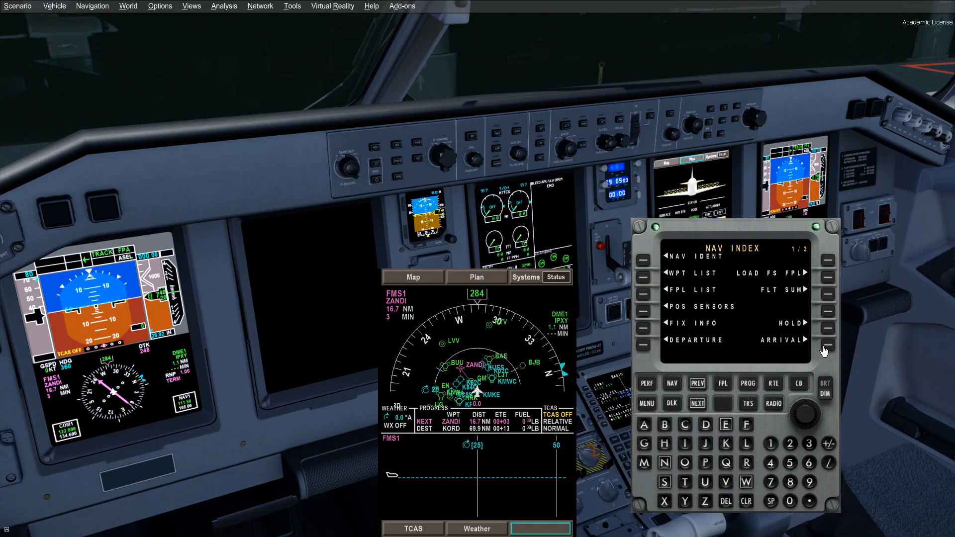
pyautogui.click(826, 344)
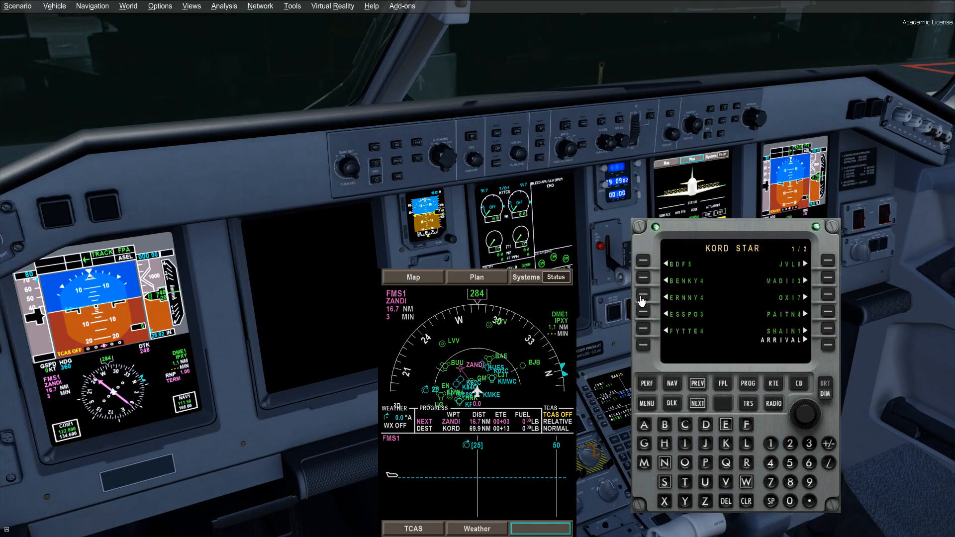
pyautogui.moveTo(818, 286)
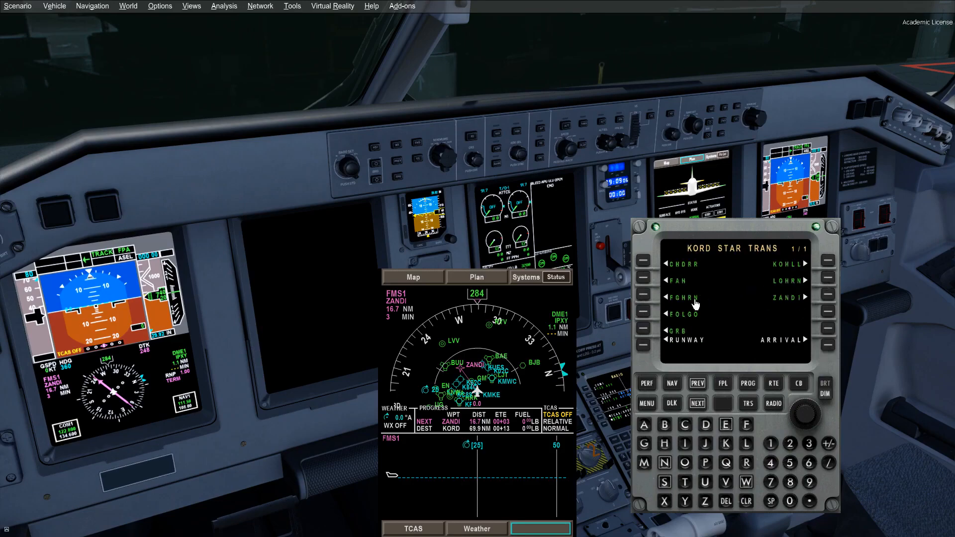
pyautogui.moveTo(826, 302)
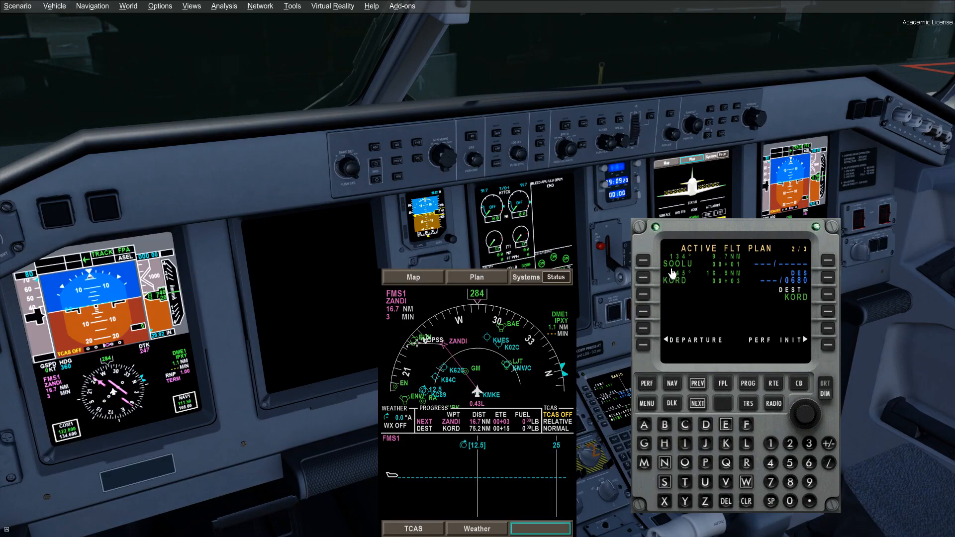
pyautogui.moveTo(496, 292)
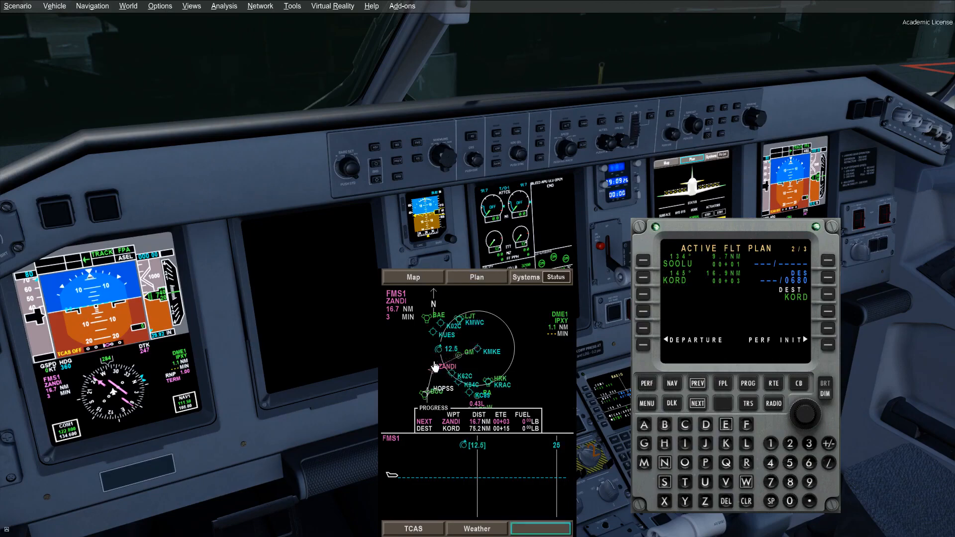
pyautogui.moveTo(715, 330)
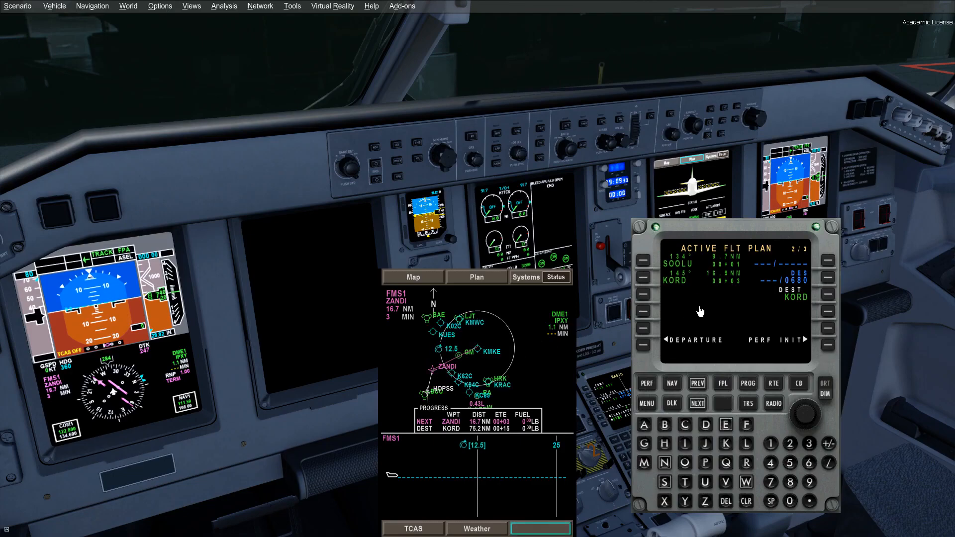
pyautogui.moveTo(491, 375)
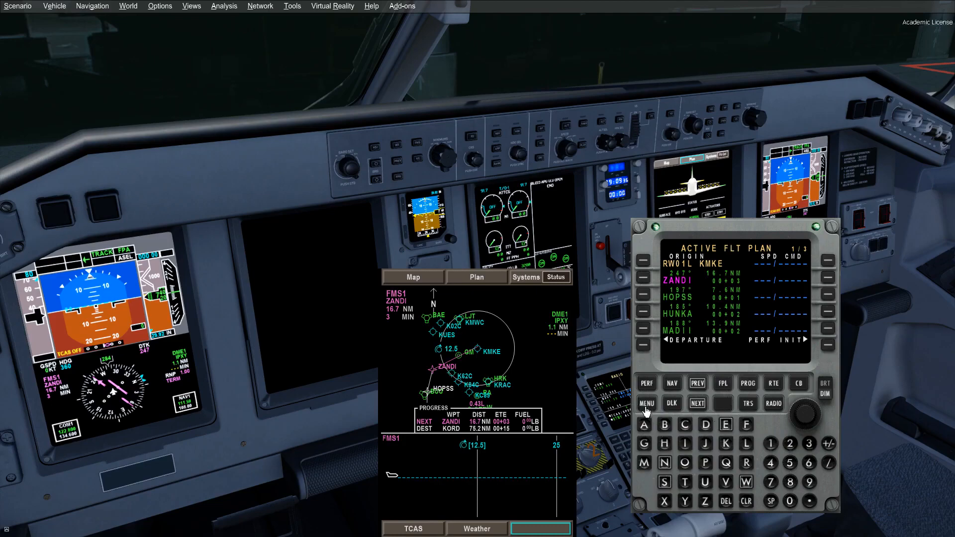
# Step: Reach PERFORMANCE INIT 1/3 showing E175, full performance mode and LRC cruise
pyautogui.click(705, 501)
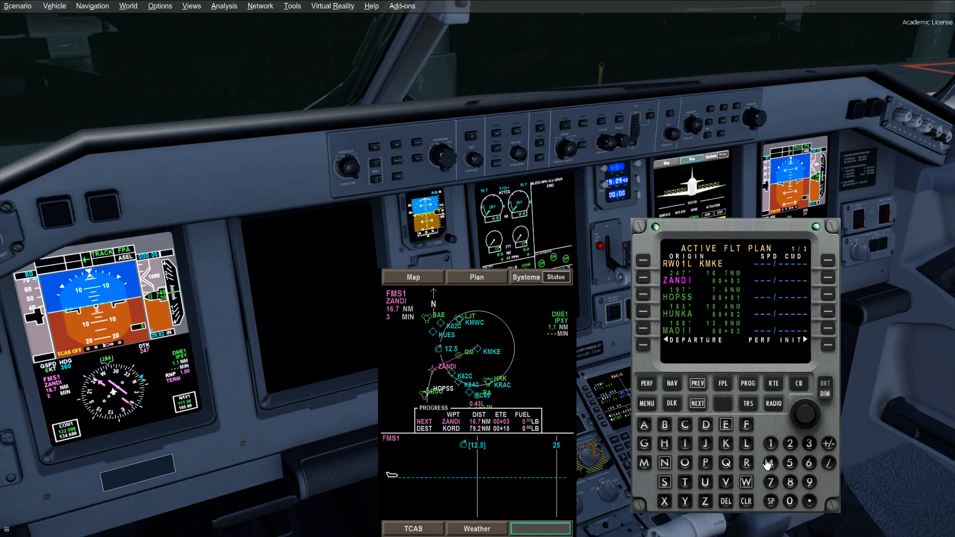
pyautogui.click(770, 463)
pyautogui.write('J34.AIR')
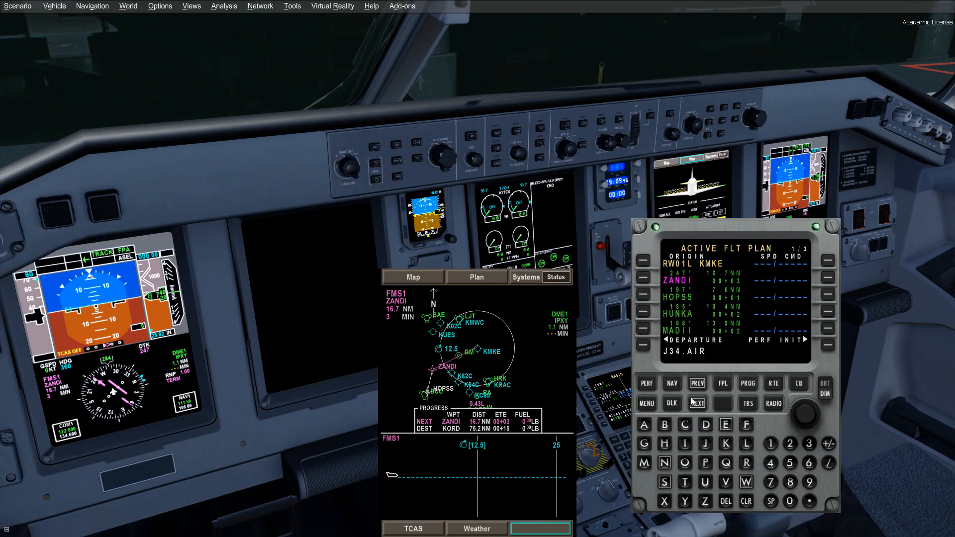
pyautogui.moveTo(765, 466)
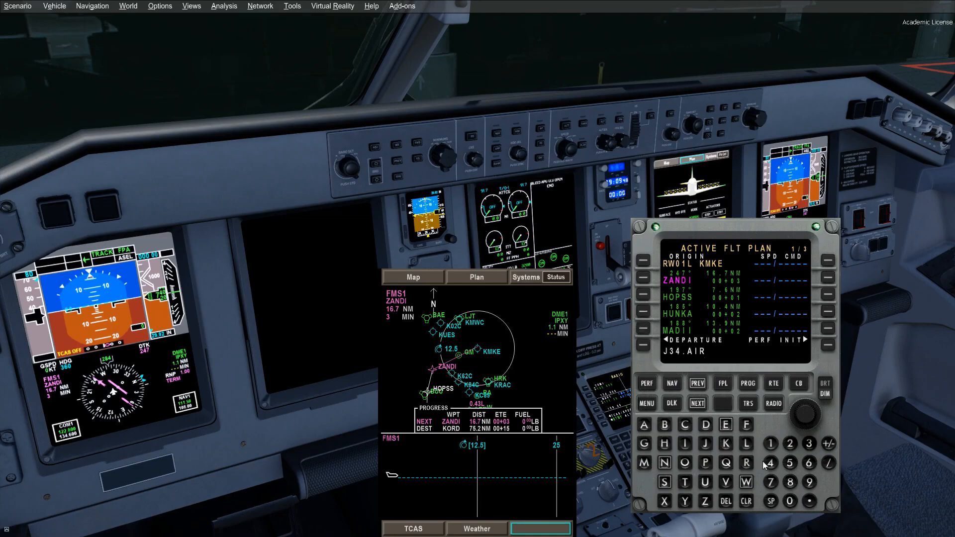
pyautogui.click(745, 500)
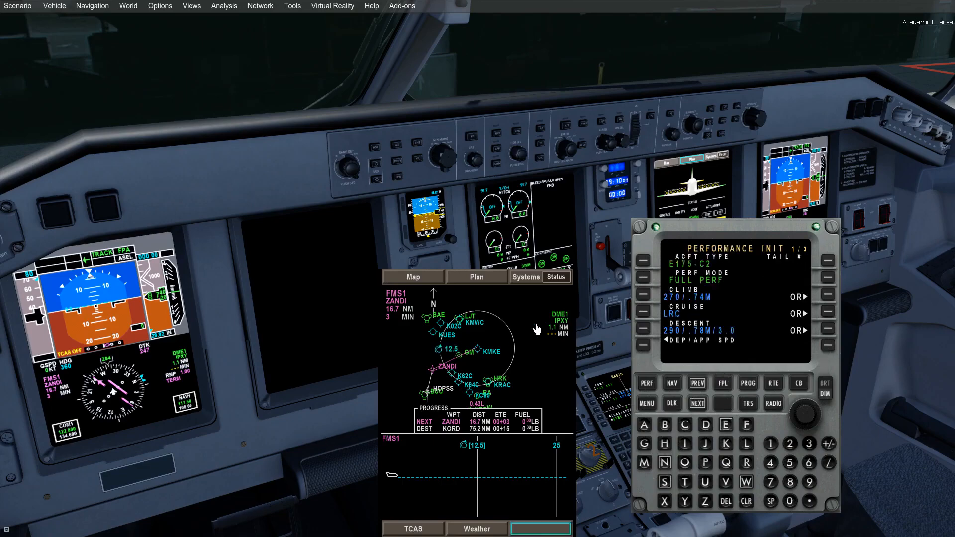
# Step: Close the MFD pop-up and enter 290 as the cruise speed in place of LRC
pyautogui.click(526, 278)
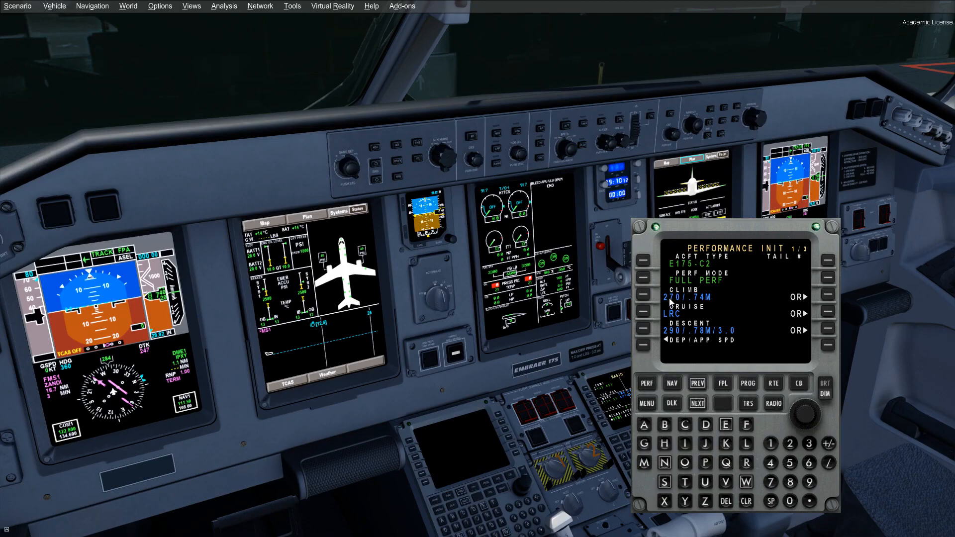
pyautogui.moveTo(714, 353)
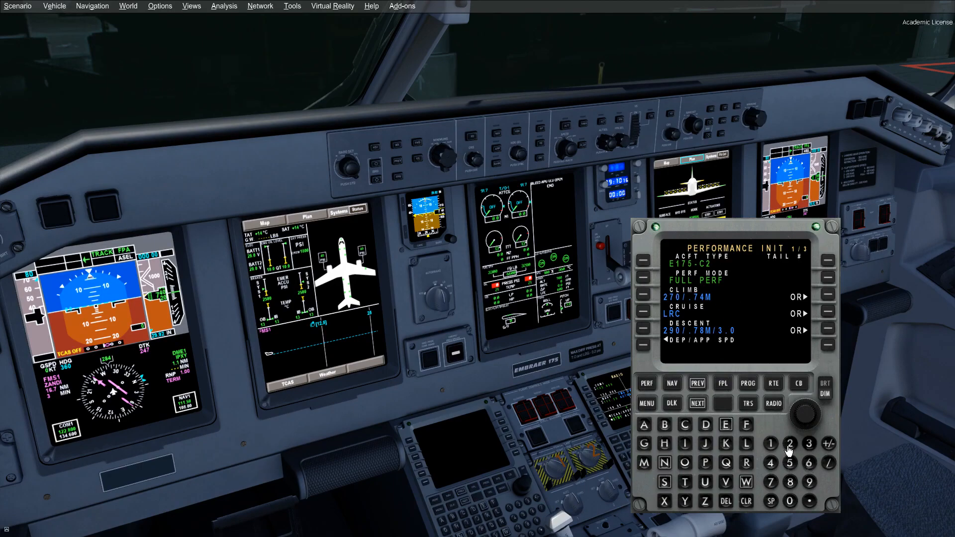
pyautogui.click(810, 483)
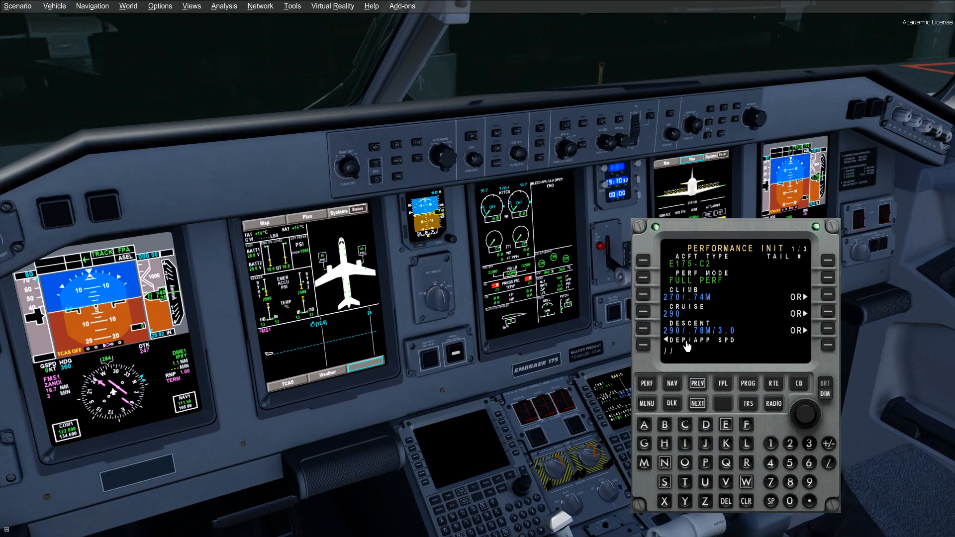
pyautogui.moveTo(699, 338)
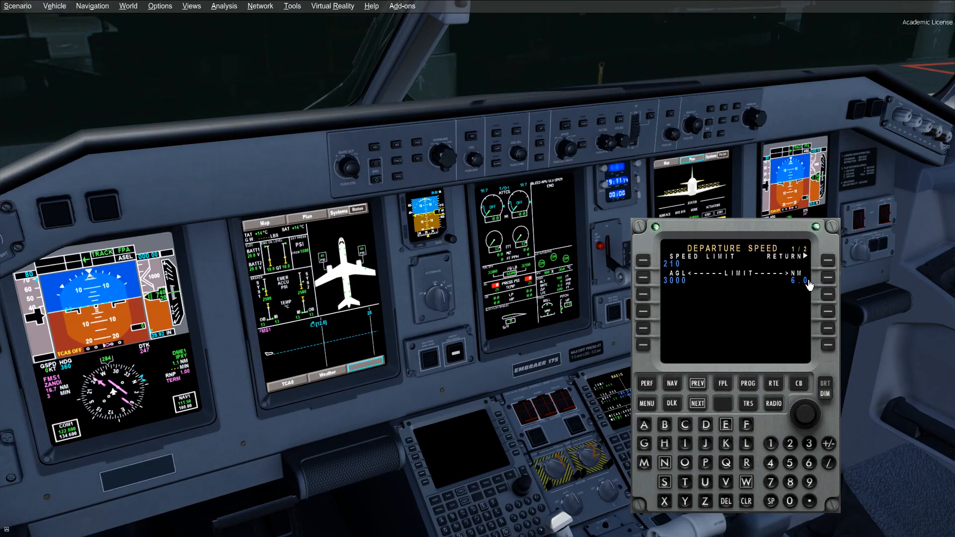
pyautogui.moveTo(664, 287)
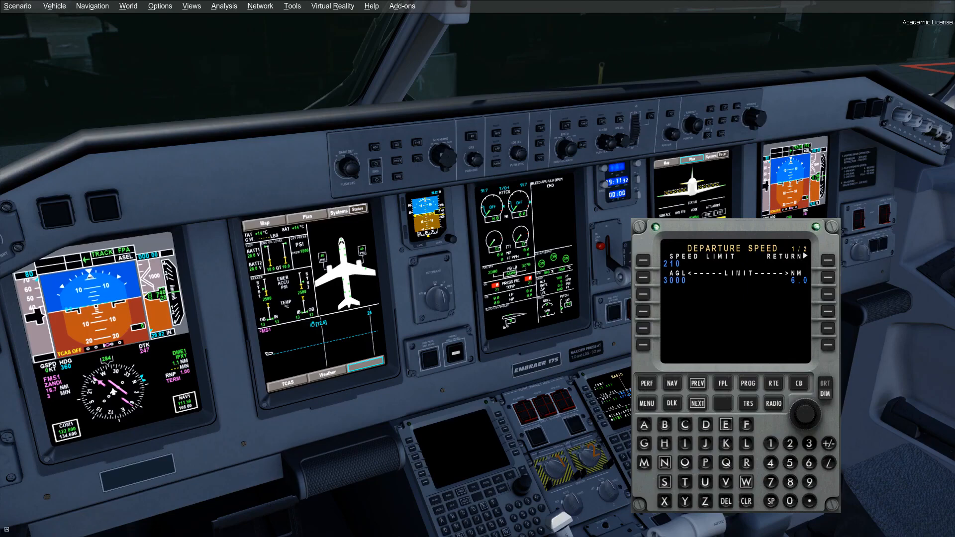
# Step: Return from DEPARTURE SPEED to PERFORMANCE INIT 1/3 with descent angle 2.5
pyautogui.click(646, 383)
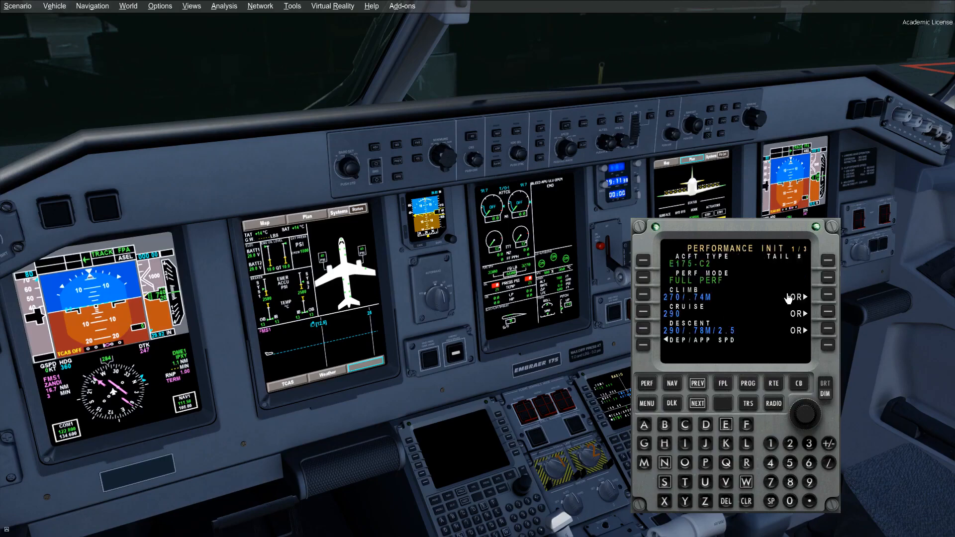
# Step: Enter 300/0 takeoff/landing fuel and 700 lb contingency, then advance to page 3/3
pyautogui.click(697, 403)
pyautogui.write('300')
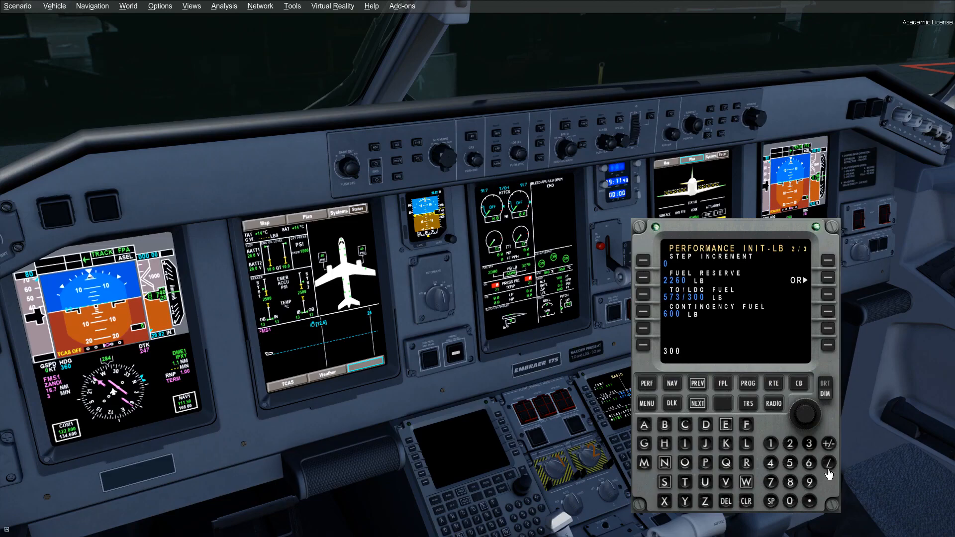
pyautogui.click(828, 462)
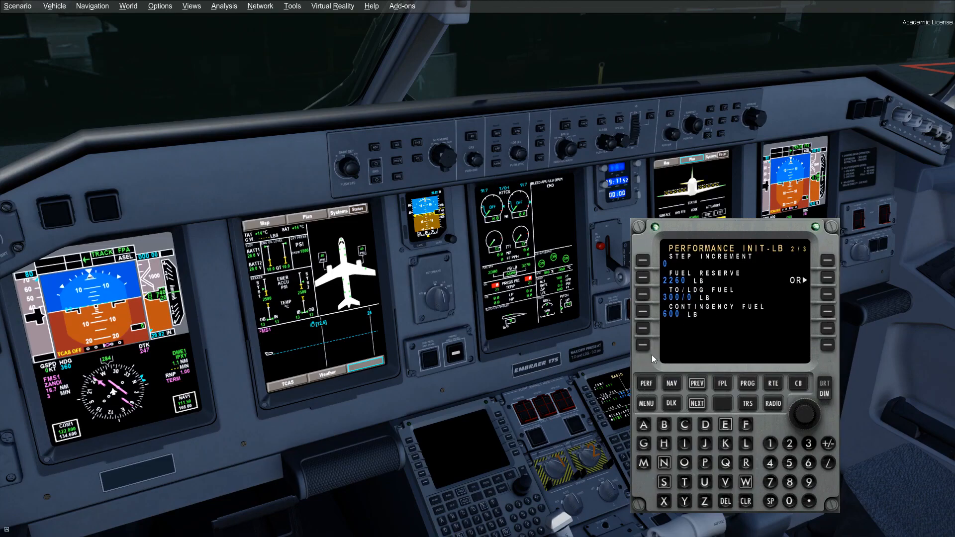
pyautogui.moveTo(709, 352)
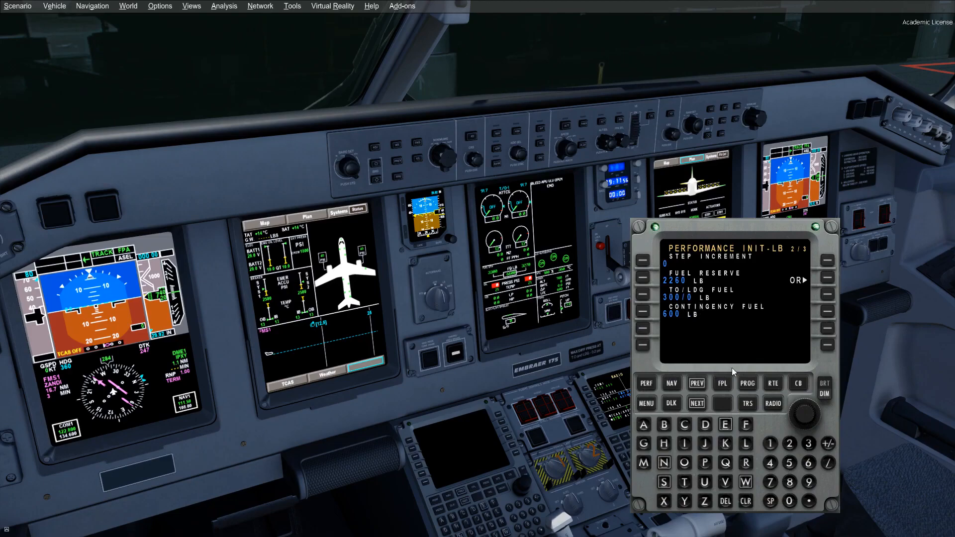
pyautogui.moveTo(722, 368)
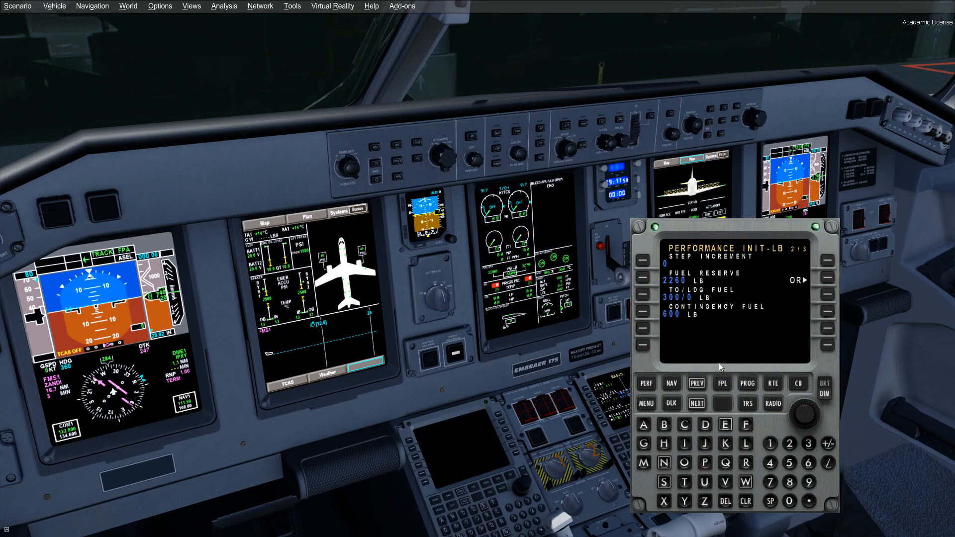
pyautogui.moveTo(800, 474)
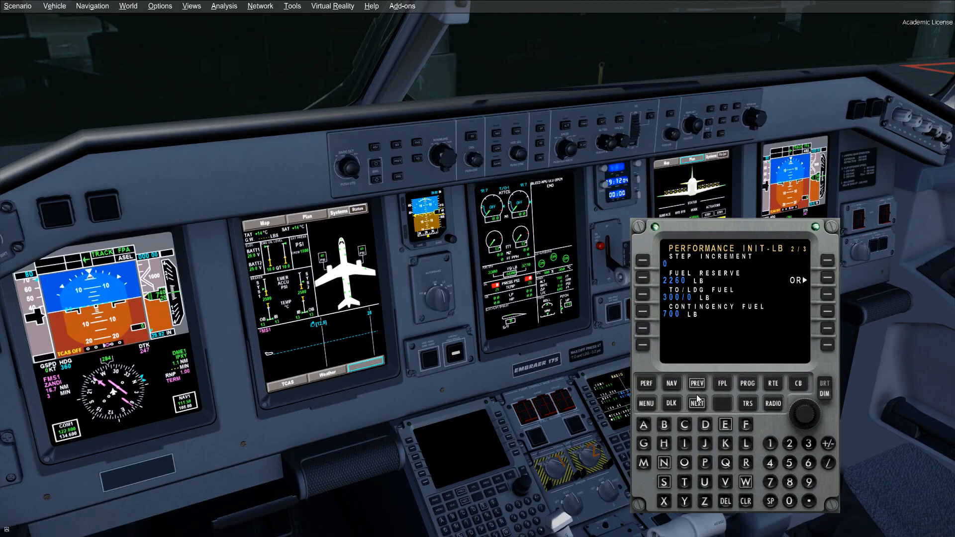
pyautogui.click(696, 403)
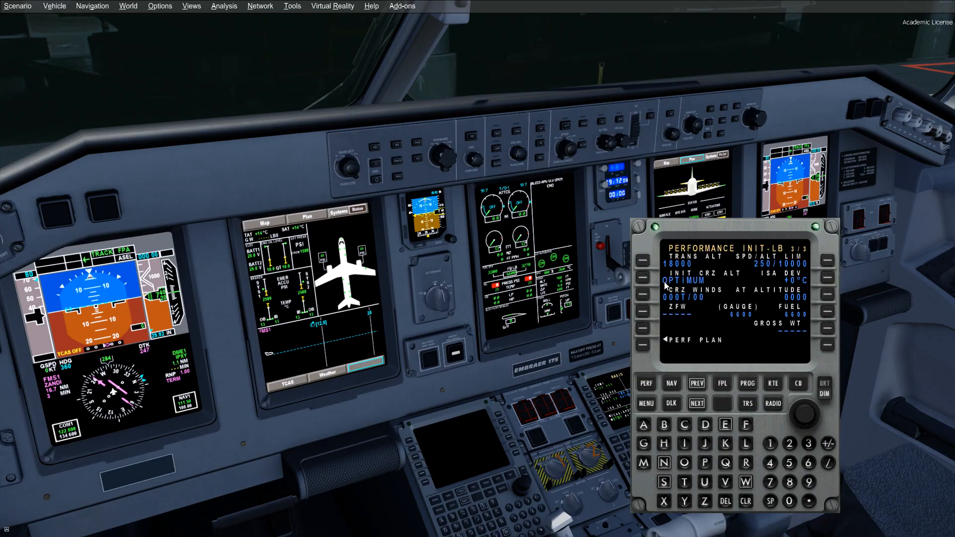
pyautogui.moveTo(658, 267)
pyautogui.write('250/1100')
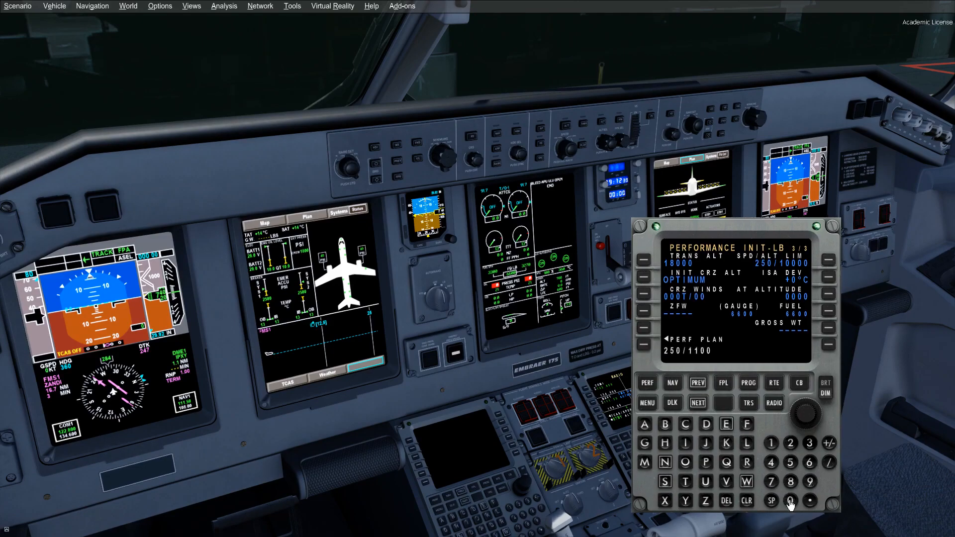
# Step: Clear the mistaken 250/1100 scratchpad entry and begin keying 1200 for cruise altitude
pyautogui.click(746, 500)
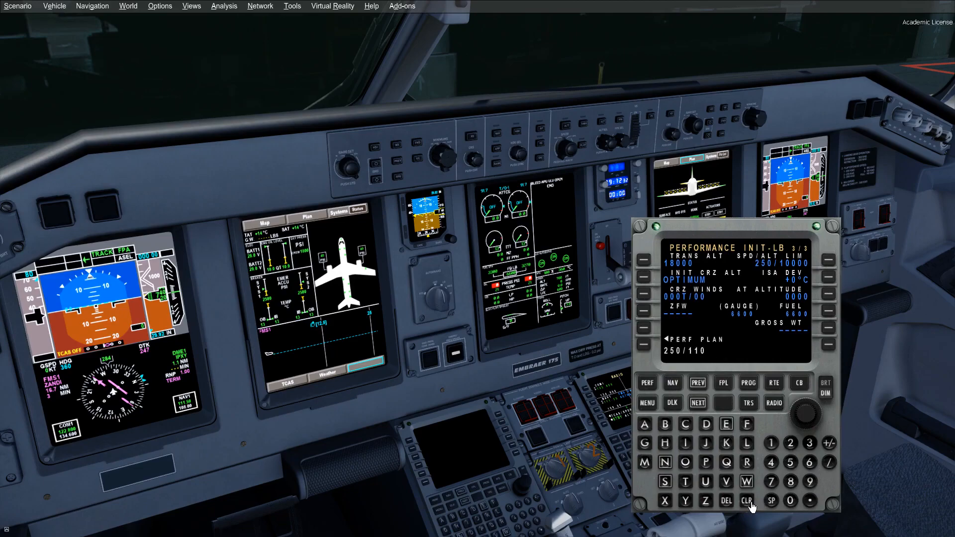
pyautogui.click(746, 501)
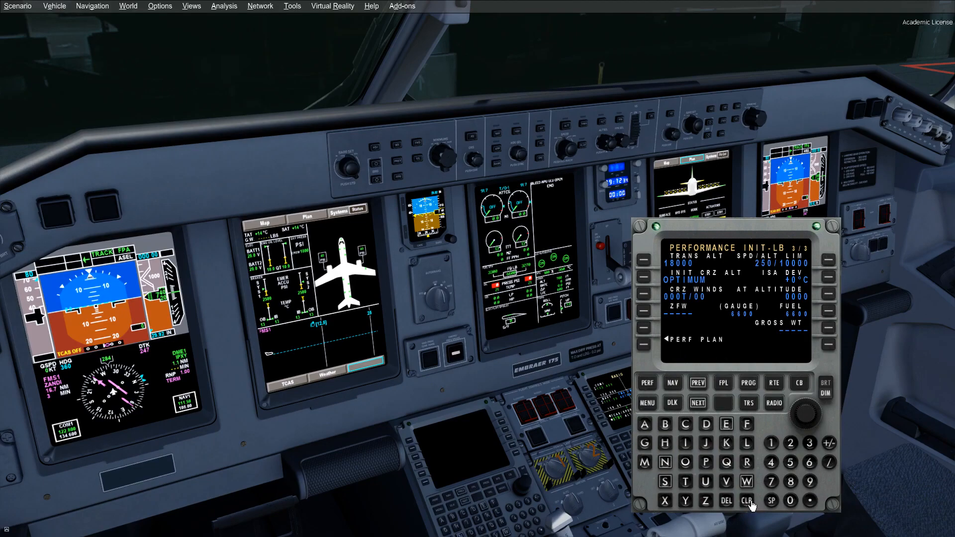
pyautogui.click(770, 443)
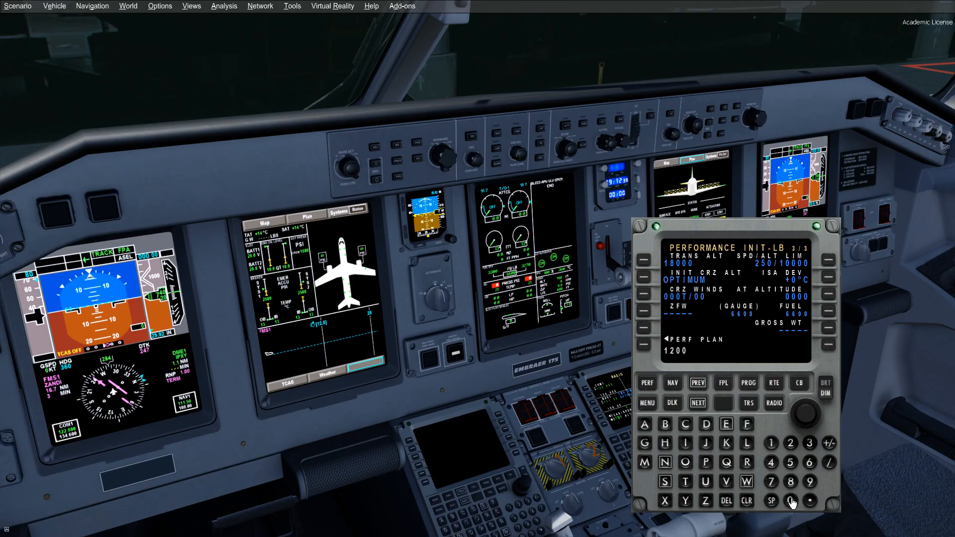
# Step: Set INIT CRZ ALT 12000, ISA DEV +6 and cruise winds 285/25 on PERF INIT 3/3
pyautogui.click(642, 280)
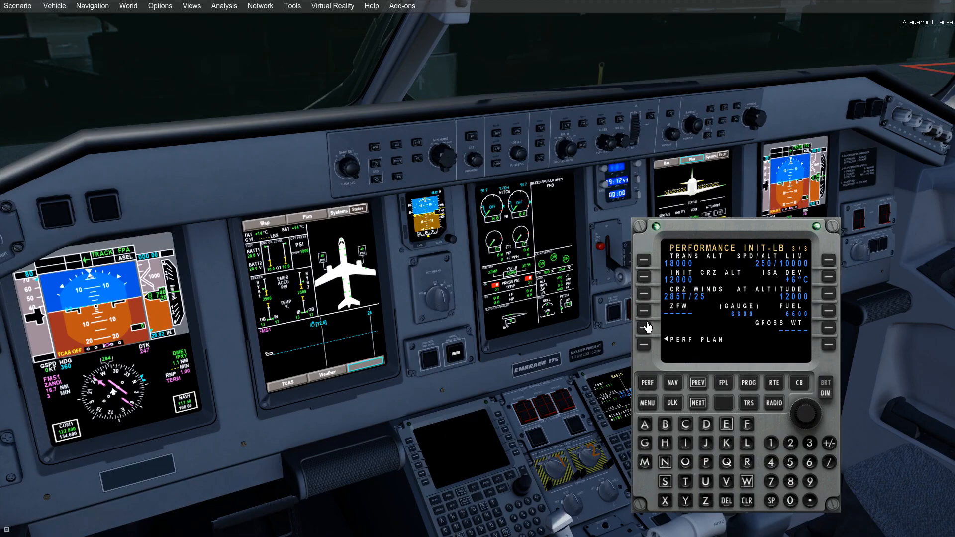
pyautogui.moveTo(640, 322)
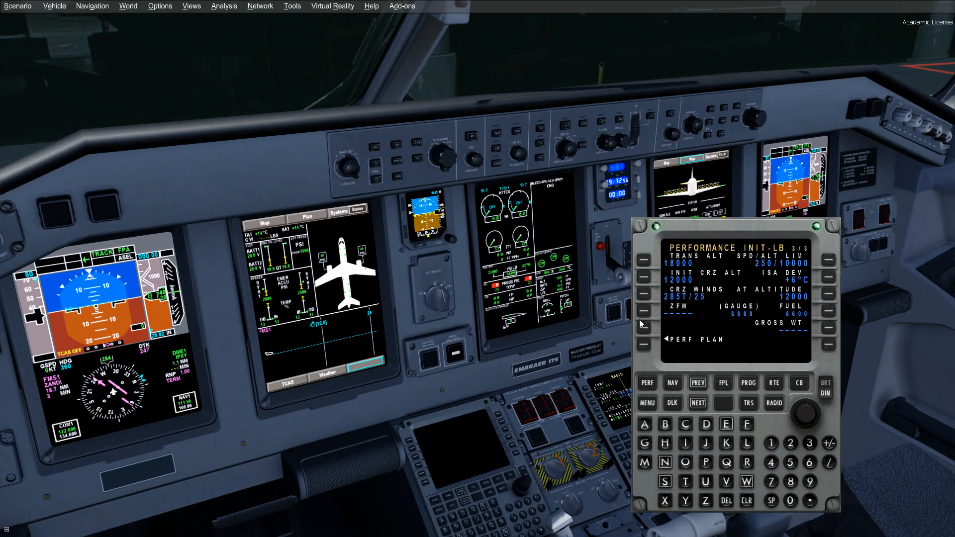
pyautogui.moveTo(708, 316)
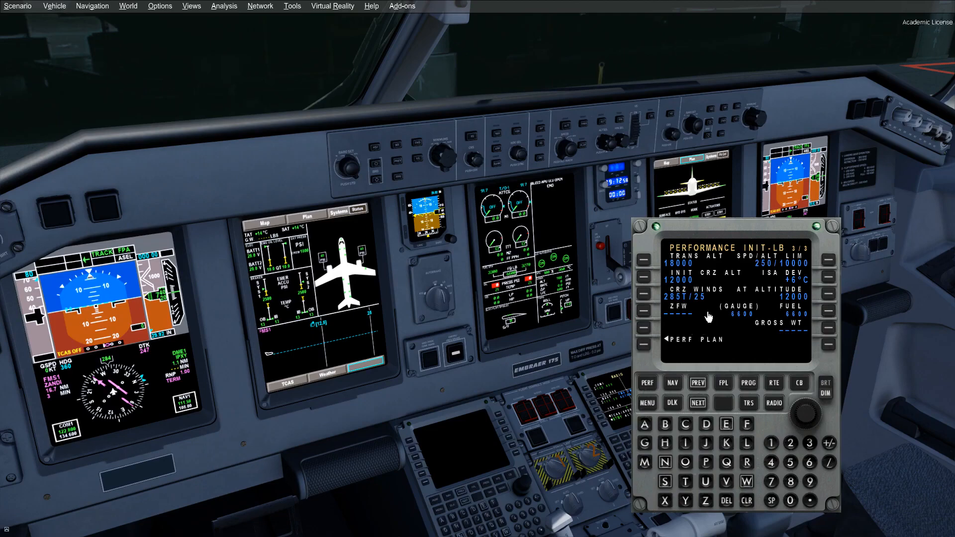
pyautogui.moveTo(810, 465)
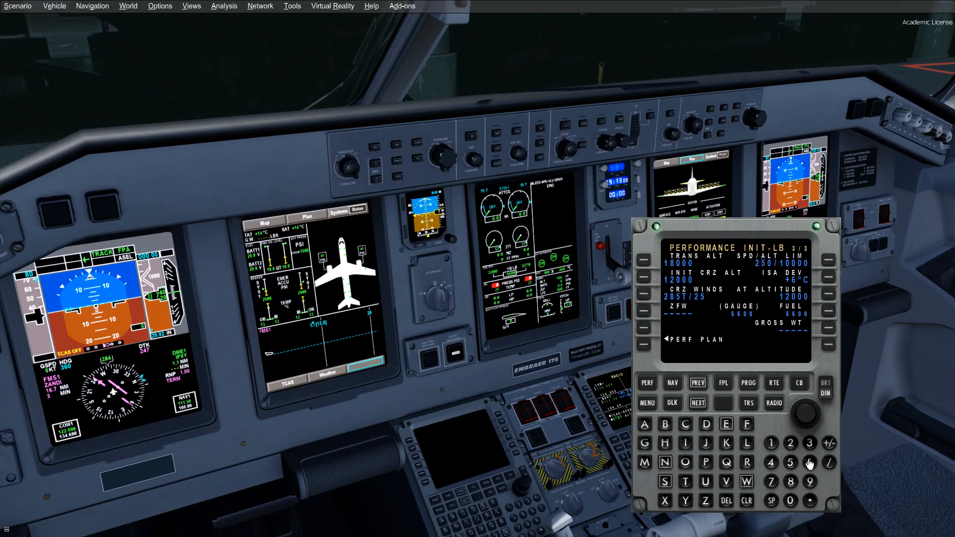
pyautogui.click(810, 462)
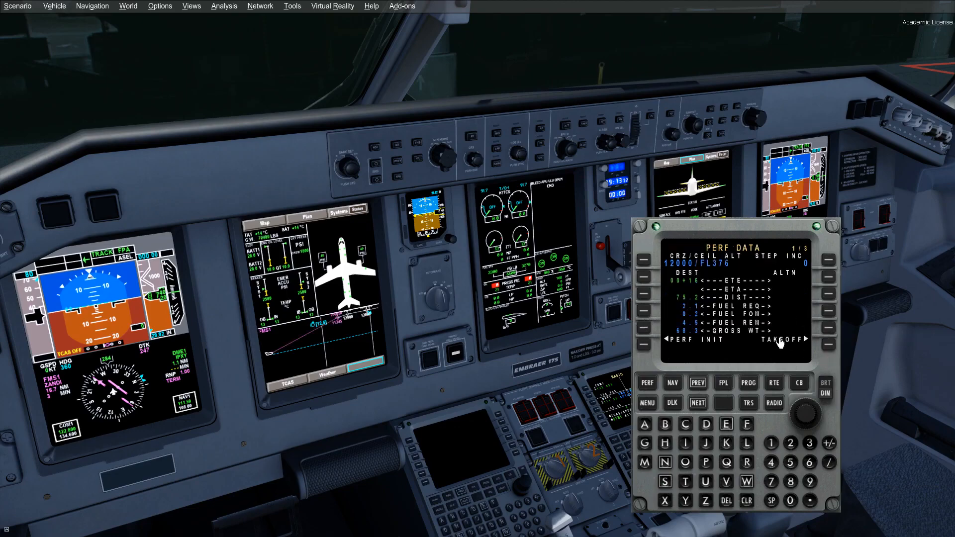
pyautogui.moveTo(767, 349)
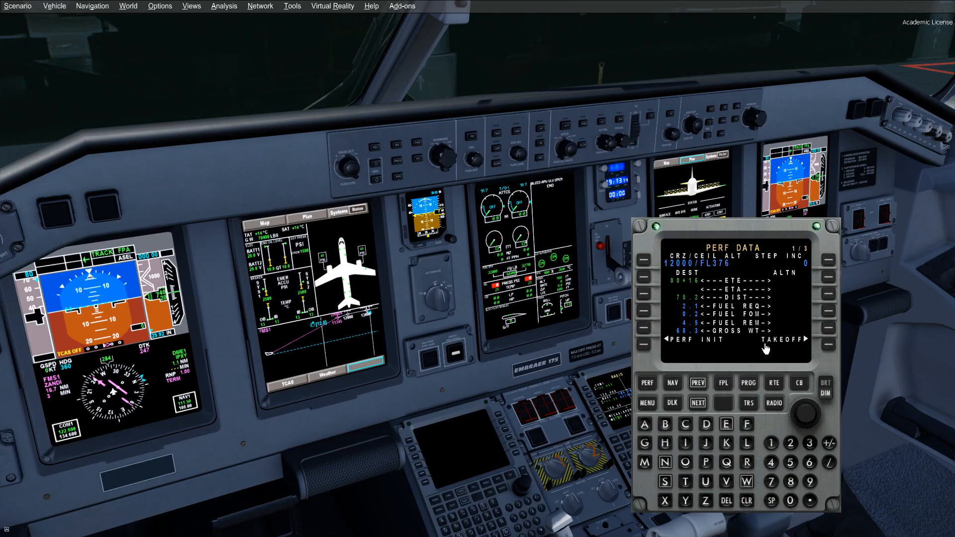
# Step: Page through PERF DATA to the TAKEOFF speeds page and on to thrust rating selection
pyautogui.click(697, 403)
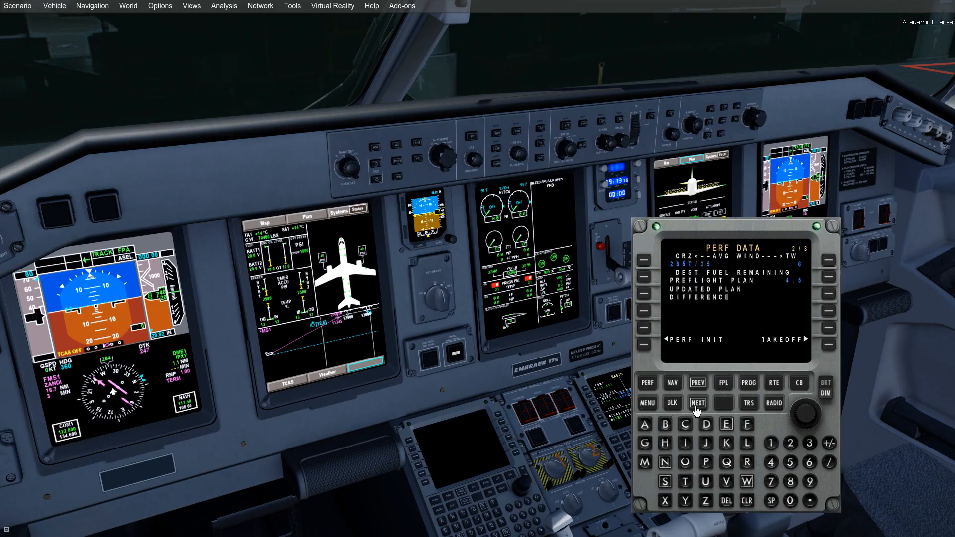
pyautogui.click(723, 403)
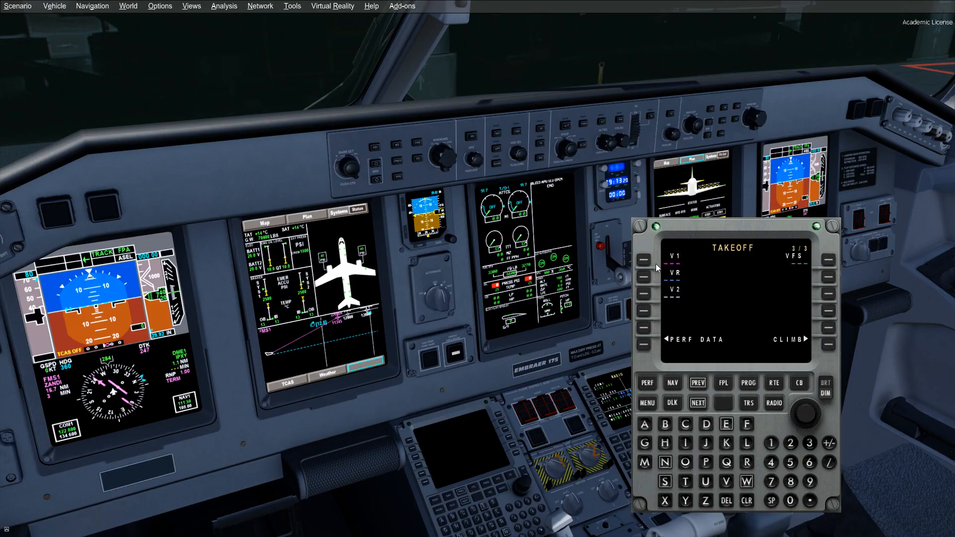
pyautogui.click(809, 442)
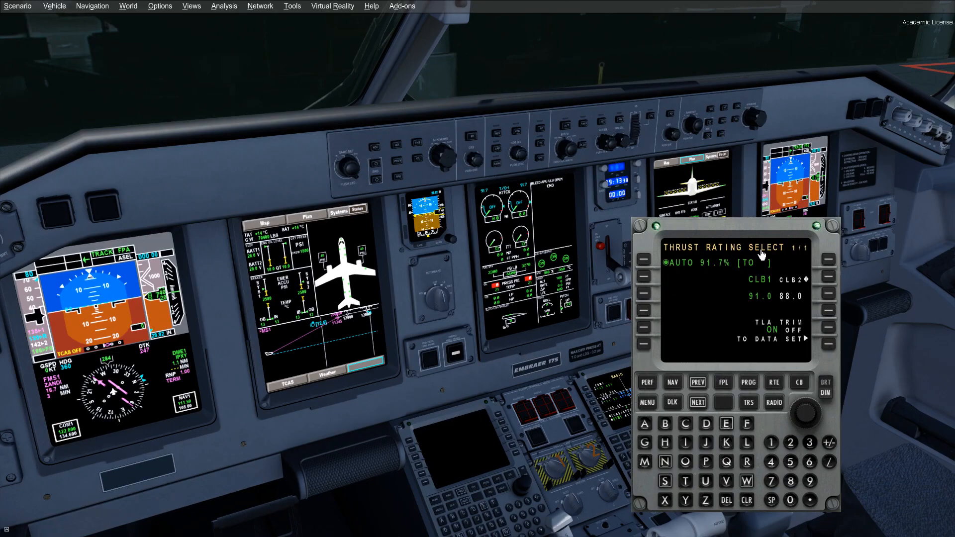
pyautogui.moveTo(823, 346)
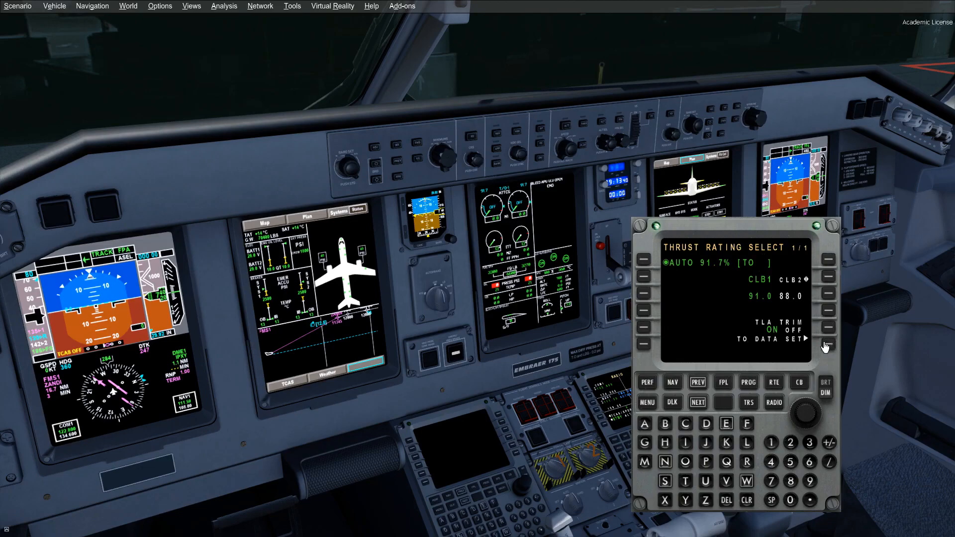
# Step: Enter the TO DATA SET page from THRUST RATING SELECT for TO-1, 13 C and flex 45 C
pyautogui.click(826, 345)
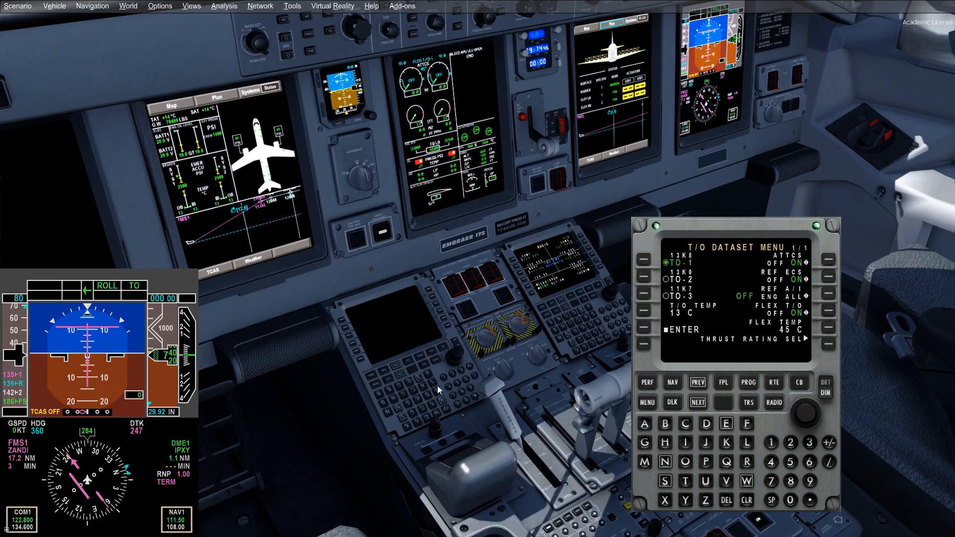
pyautogui.moveTo(117, 389)
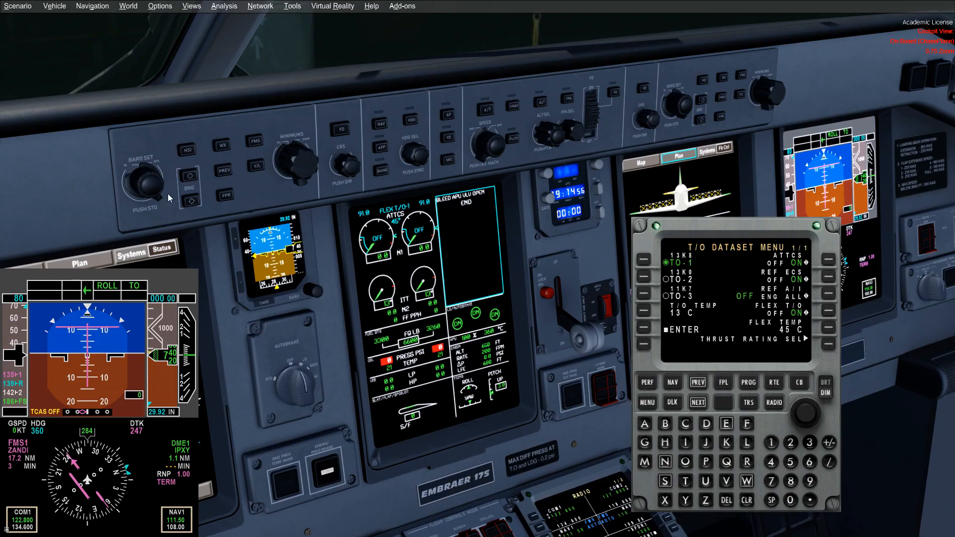
pyautogui.moveTo(226, 187)
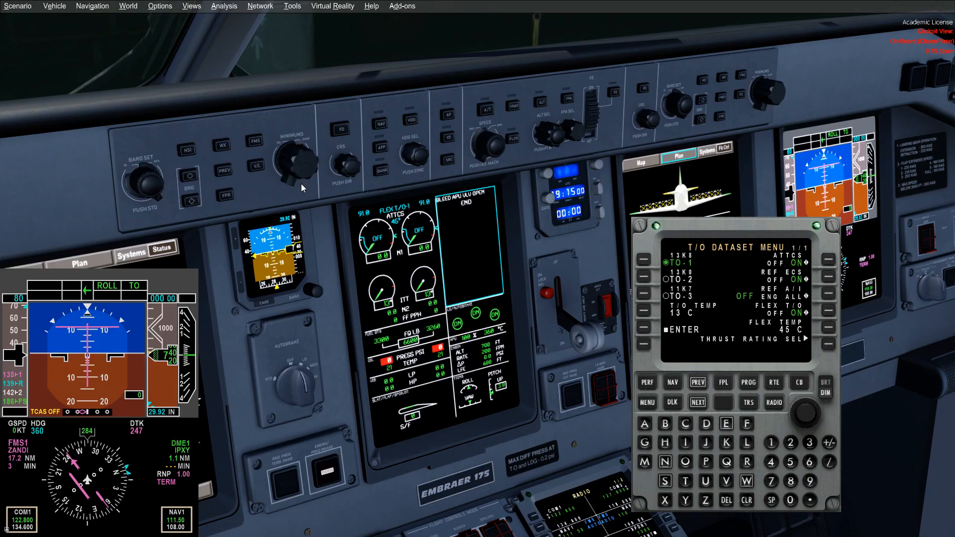
pyautogui.moveTo(298, 171)
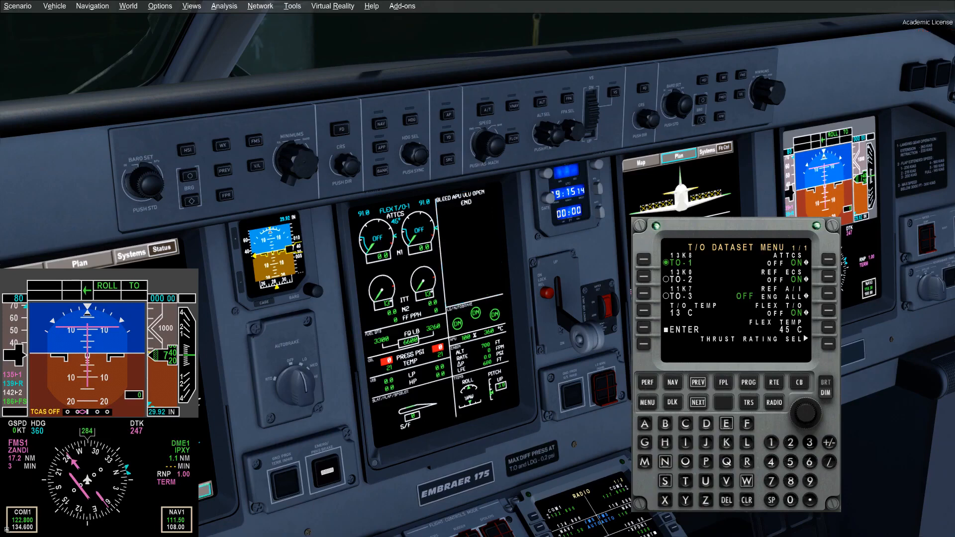
pyautogui.moveTo(356, 114)
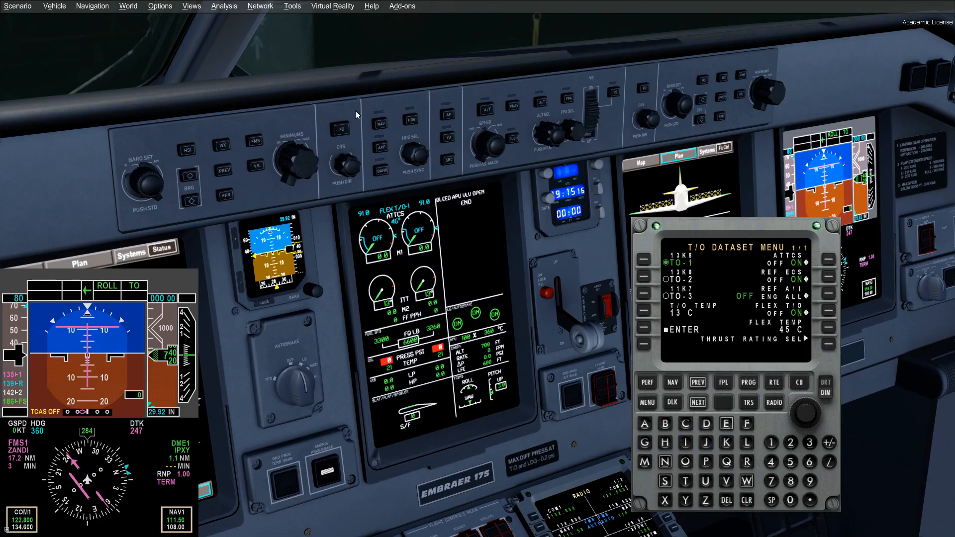
pyautogui.moveTo(400, 120)
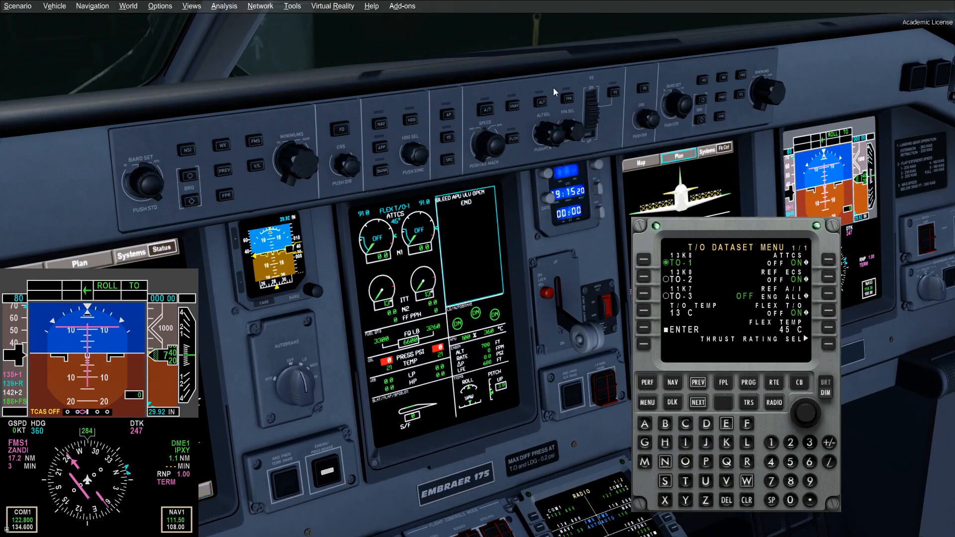
pyautogui.moveTo(387, 129)
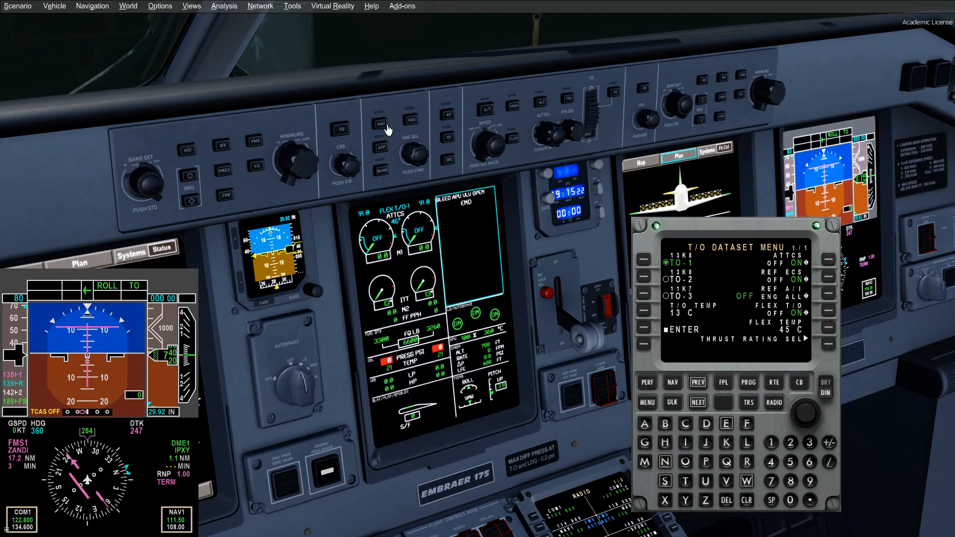
pyautogui.moveTo(419, 179)
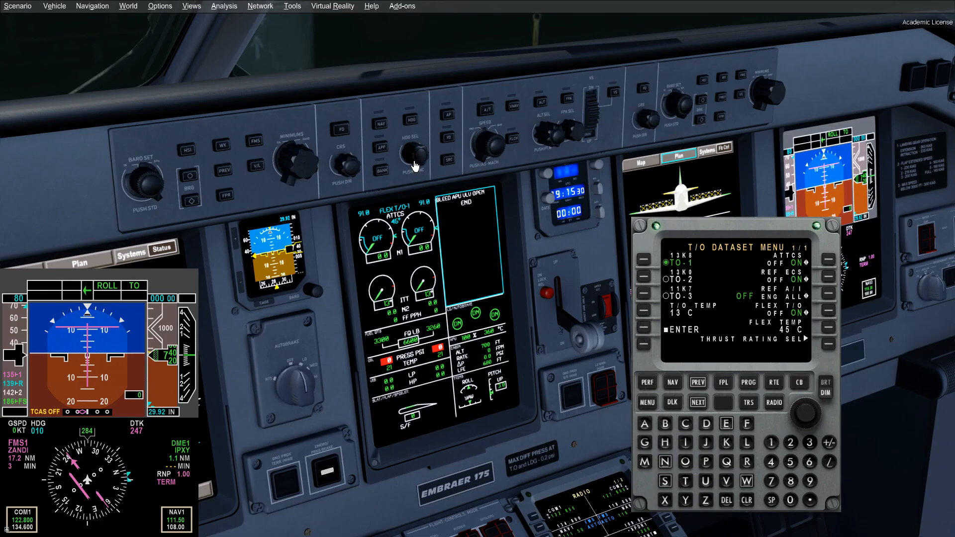
pyautogui.moveTo(414, 165)
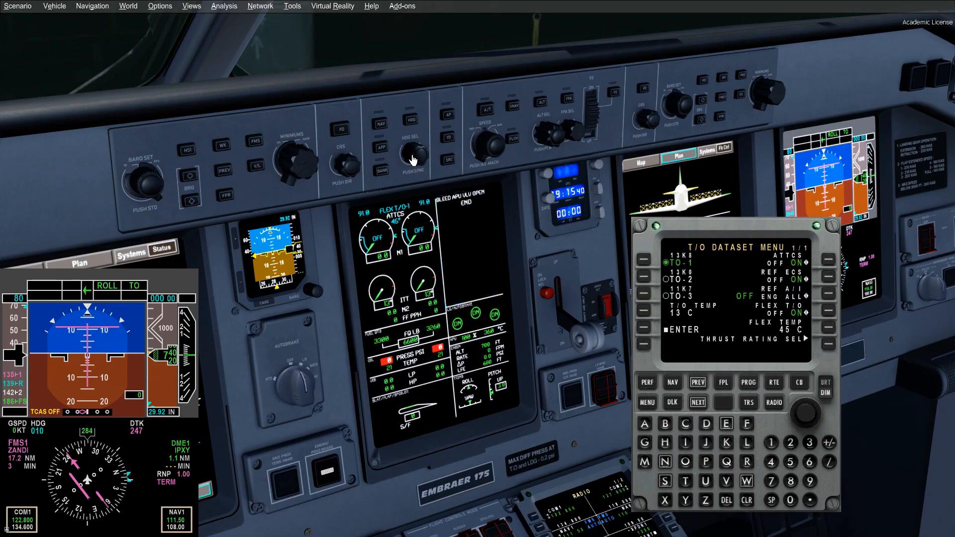
pyautogui.moveTo(447, 164)
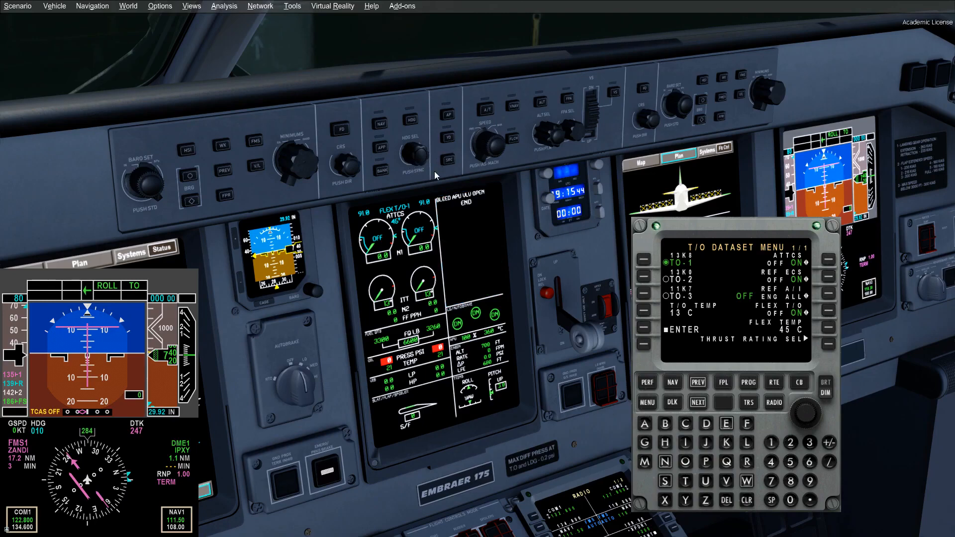
pyautogui.moveTo(405, 175)
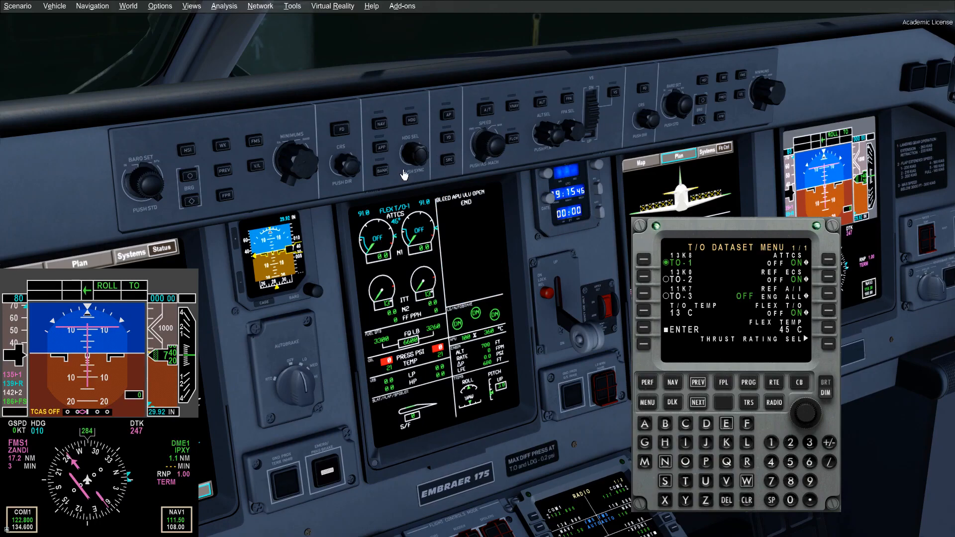
pyautogui.moveTo(88, 298)
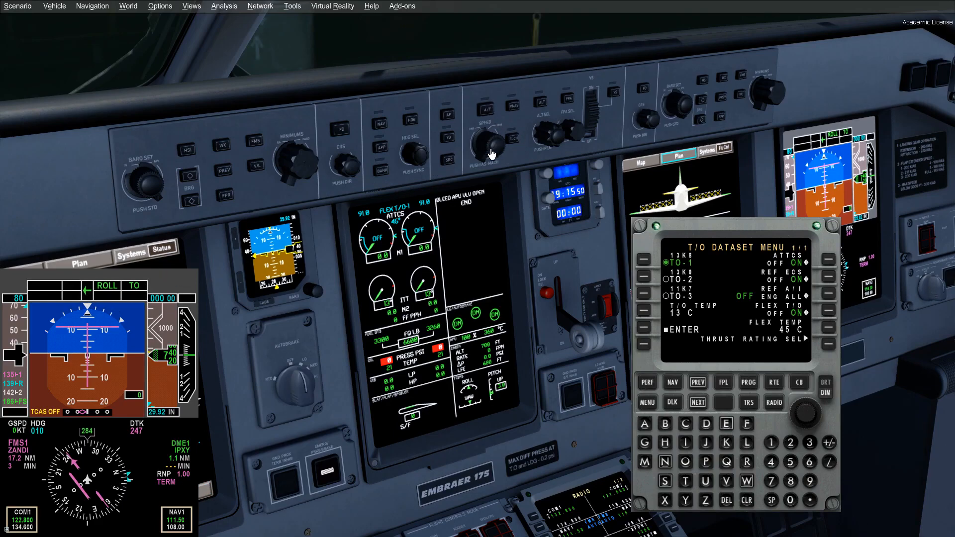
pyautogui.moveTo(253, 298)
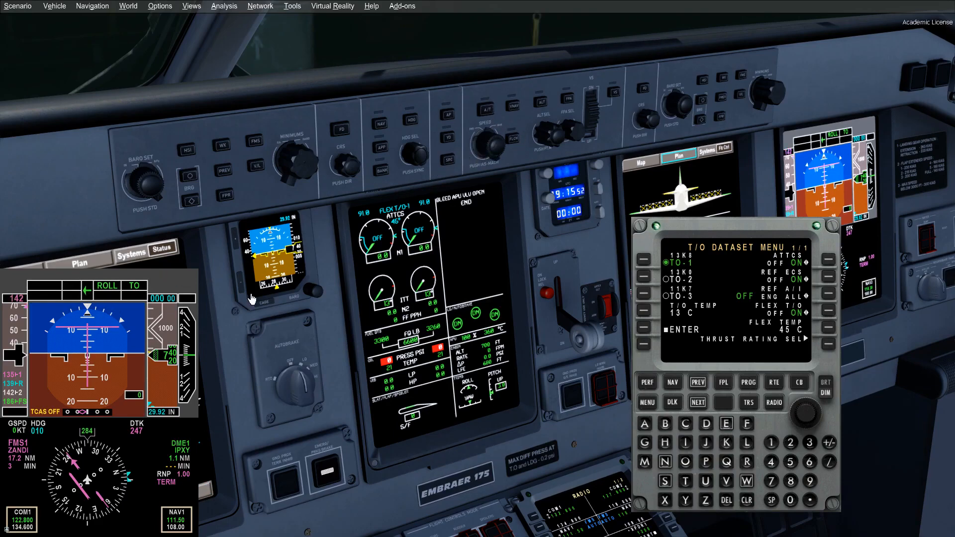
pyautogui.moveTo(41, 362)
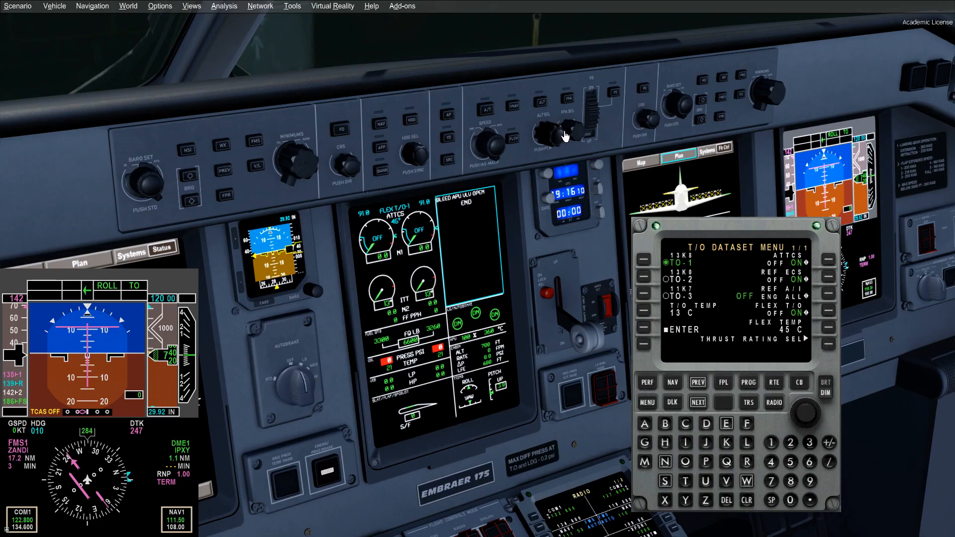
pyautogui.moveTo(569, 139)
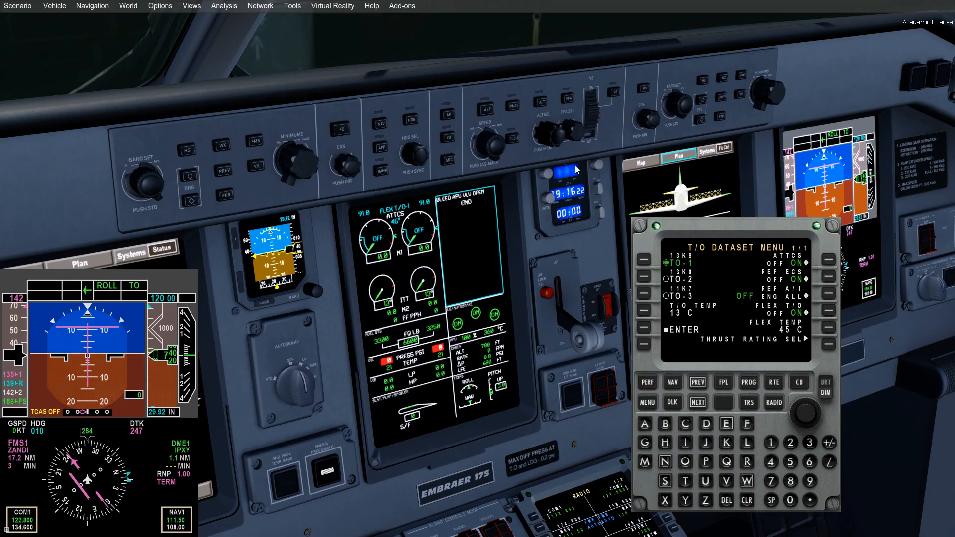
pyautogui.moveTo(243, 354)
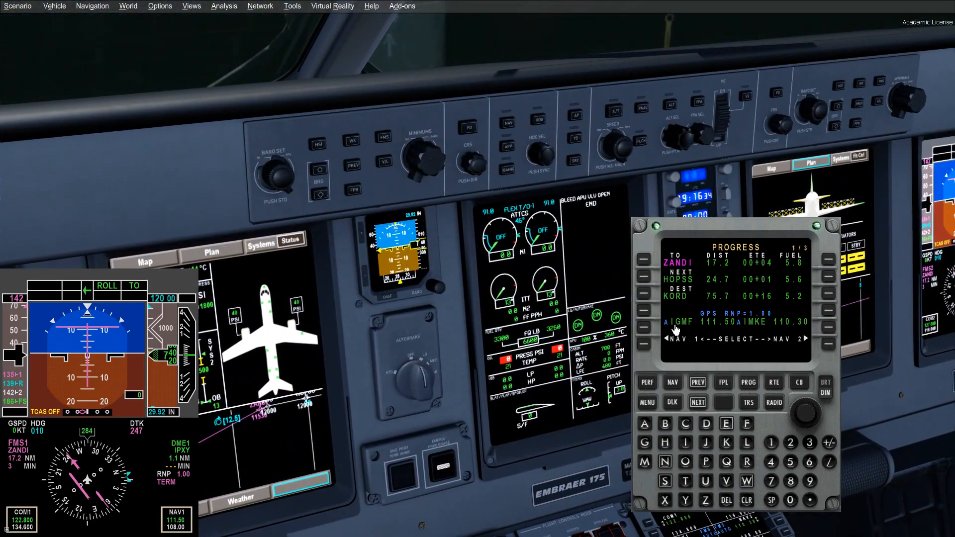
pyautogui.moveTo(763, 329)
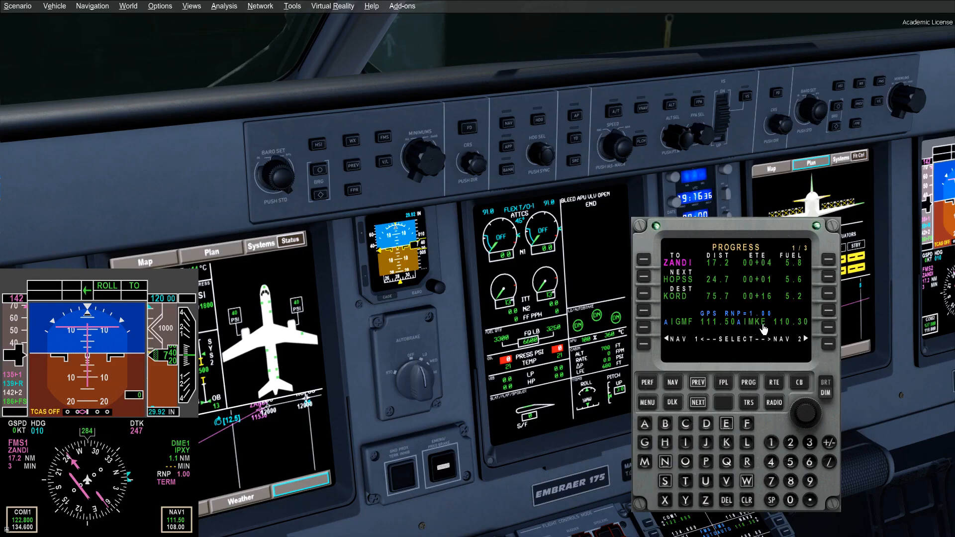
pyautogui.moveTo(758, 326)
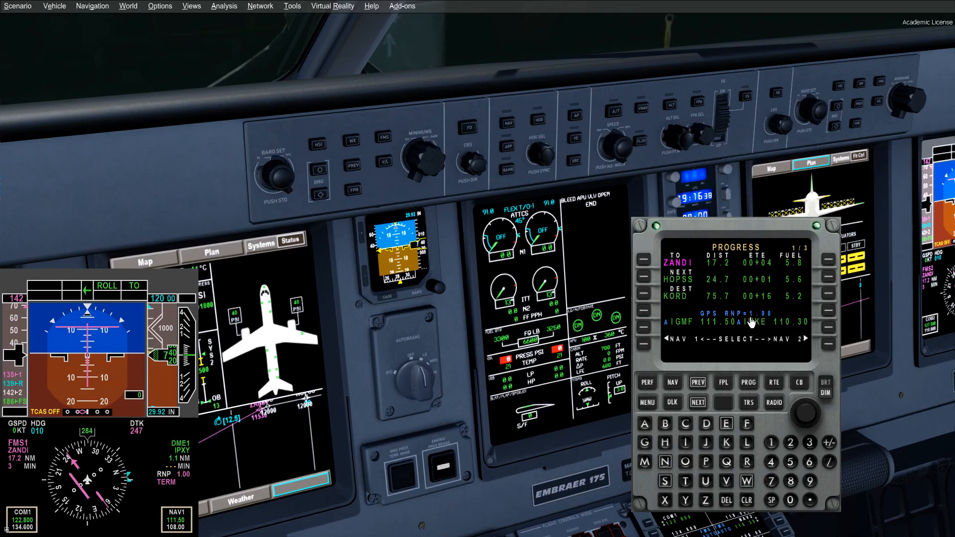
pyautogui.moveTo(670, 333)
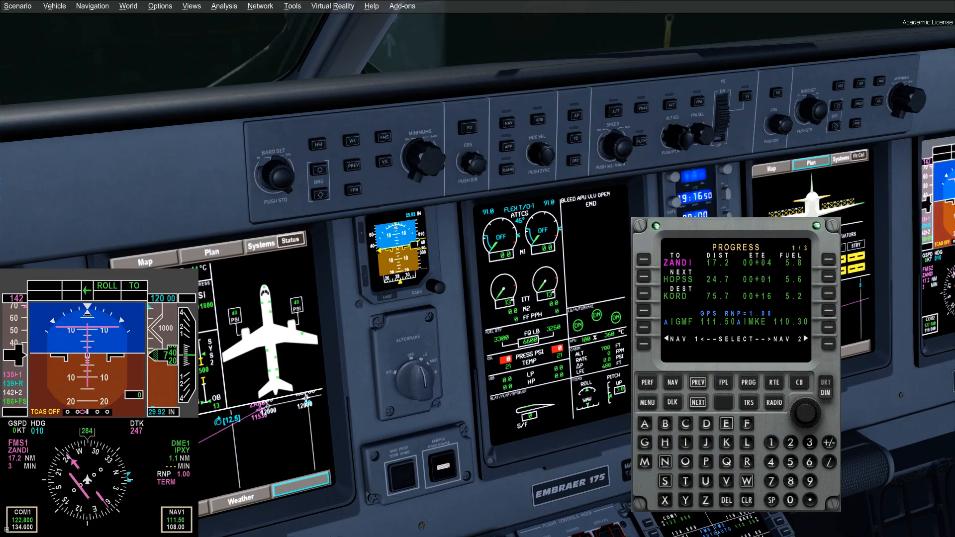
pyautogui.moveTo(705, 364)
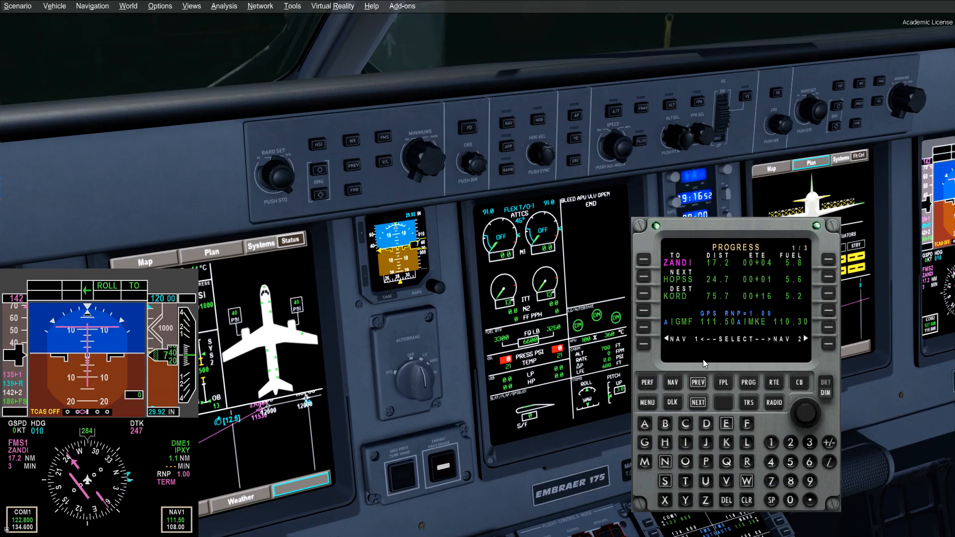